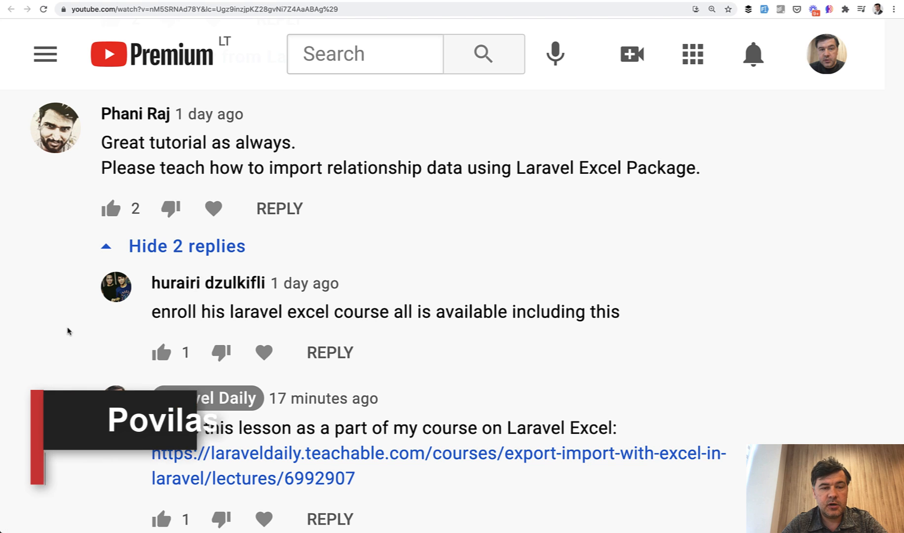
mouse_move(96, 69)
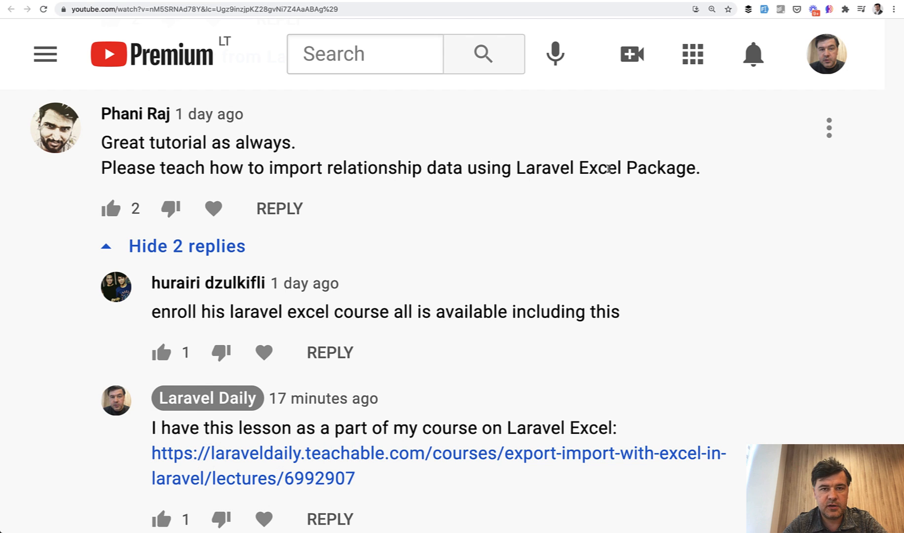
mouse_move(411, 258)
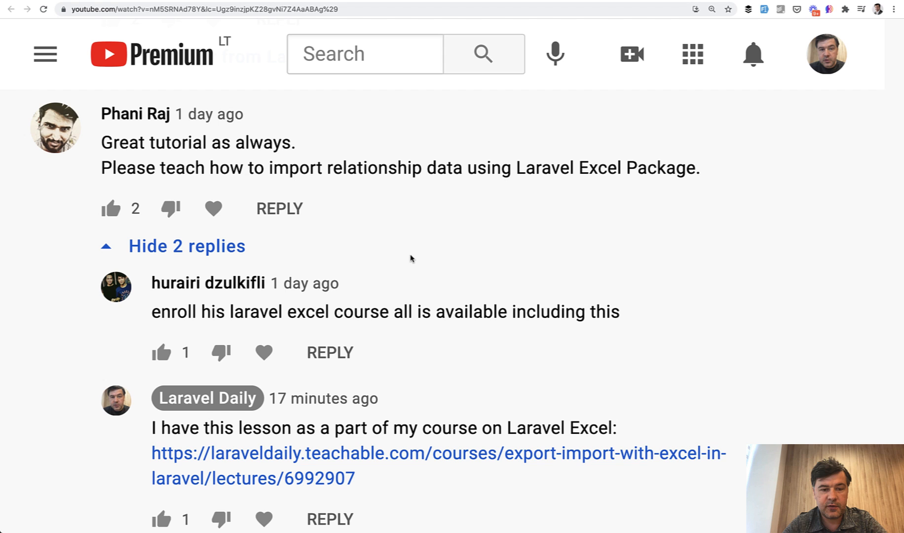
mouse_move(541, 102)
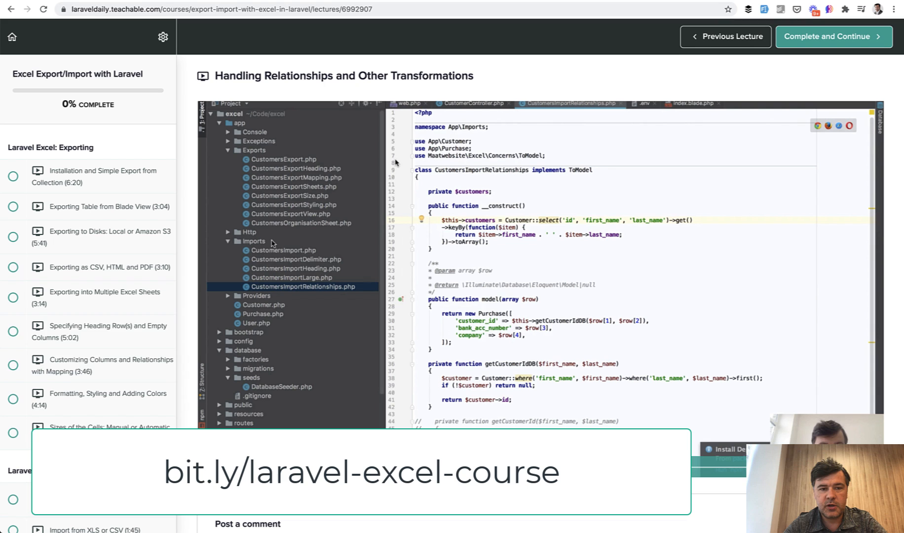
mouse_move(467, 349)
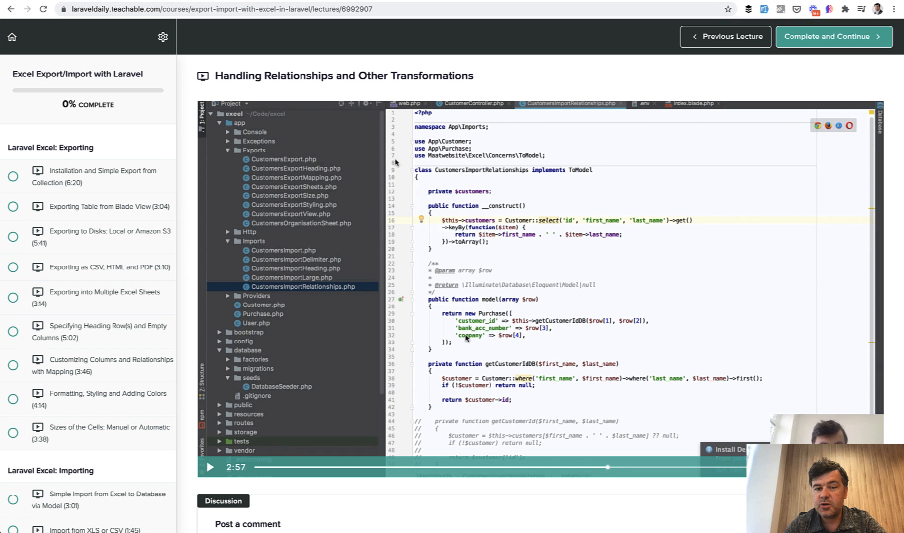
mouse_move(500, 183)
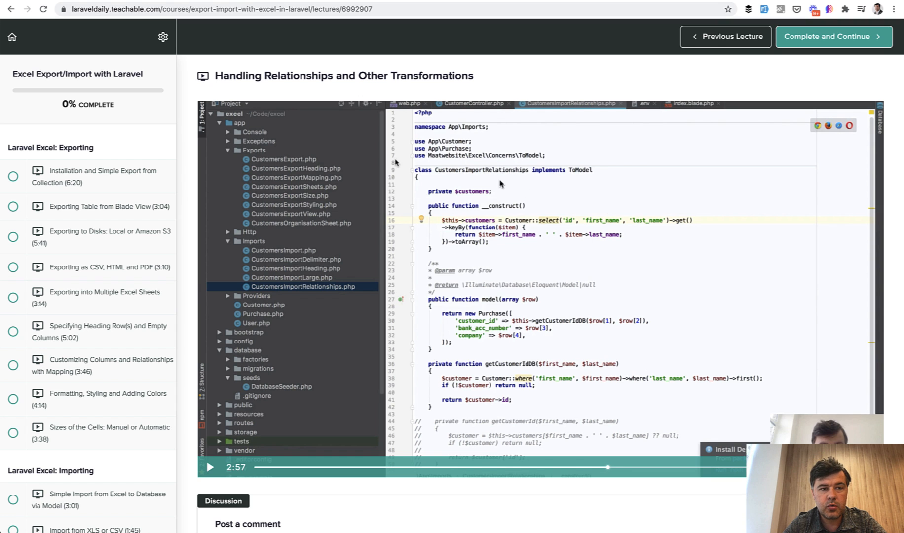
mouse_move(468, 196)
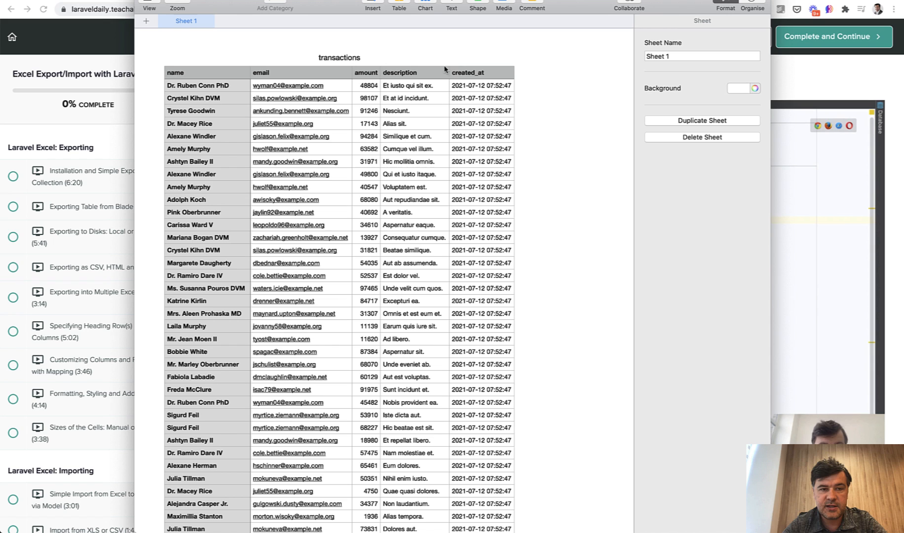
mouse_move(284, 232)
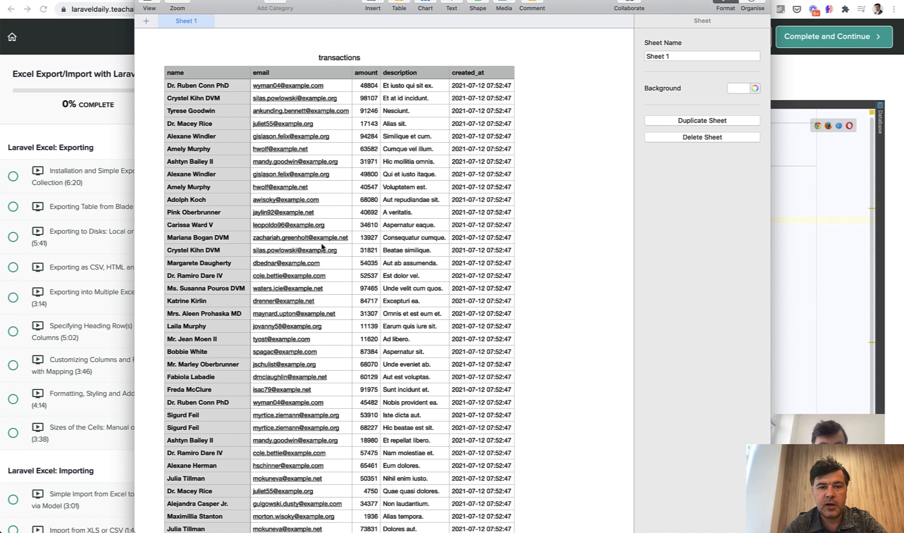
mouse_move(183, 65)
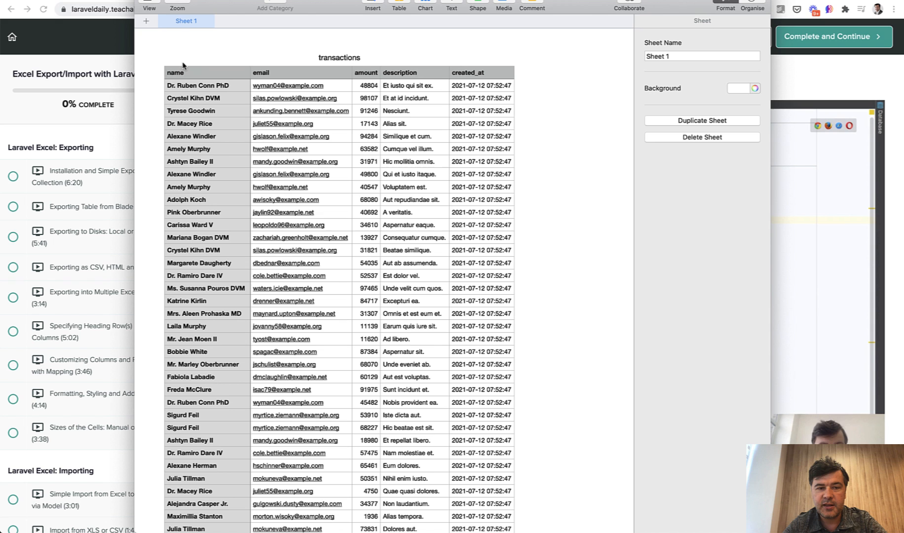
mouse_move(248, 251)
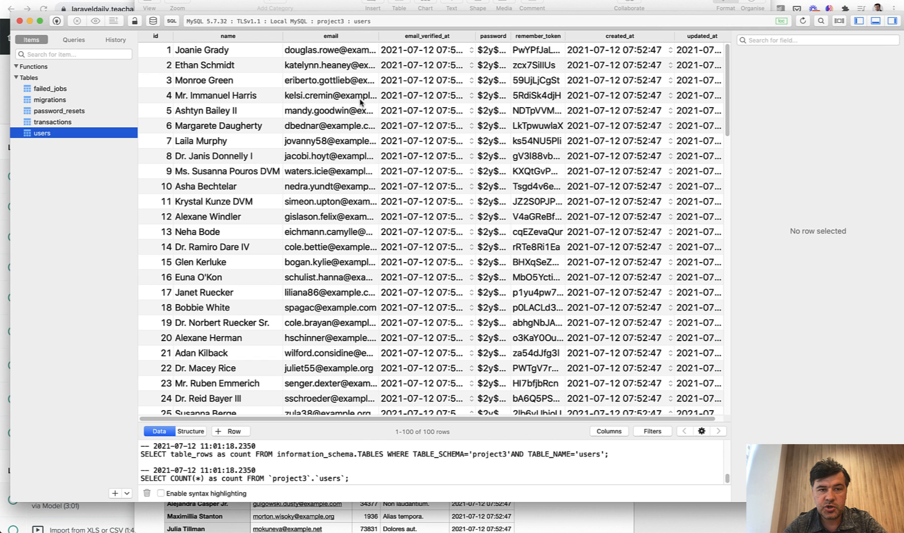
Display the transactions table's rows with user IDs, amounts and descriptions in Sequel Pro
left_click(51, 122)
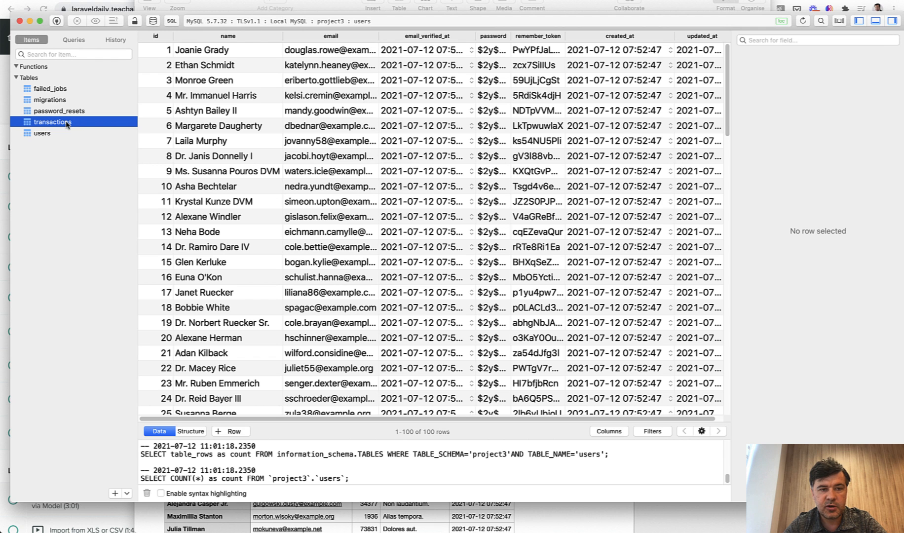
left_click(52, 122)
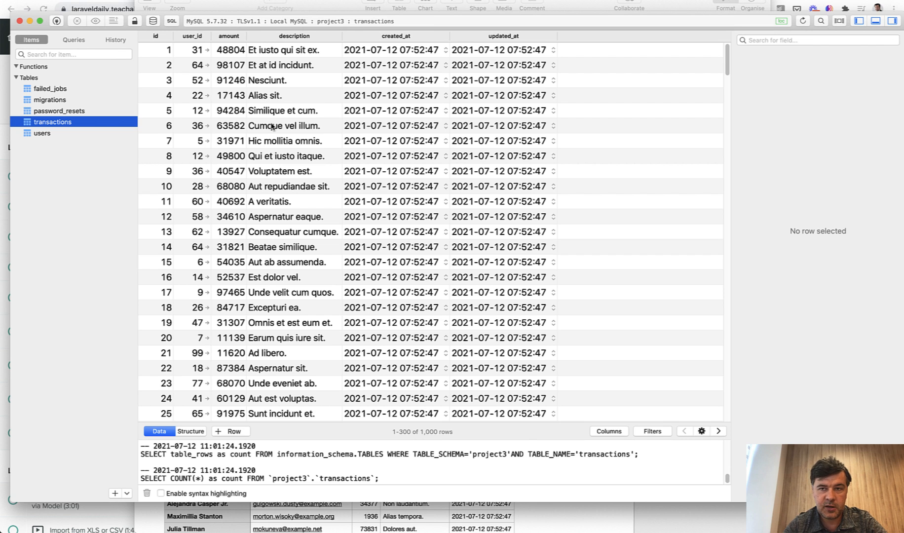
mouse_move(252, 187)
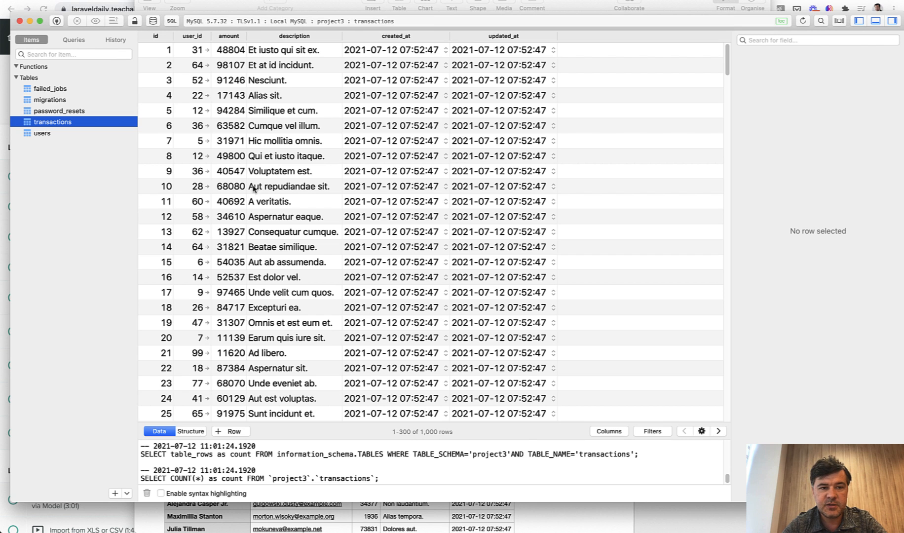
mouse_move(155, 145)
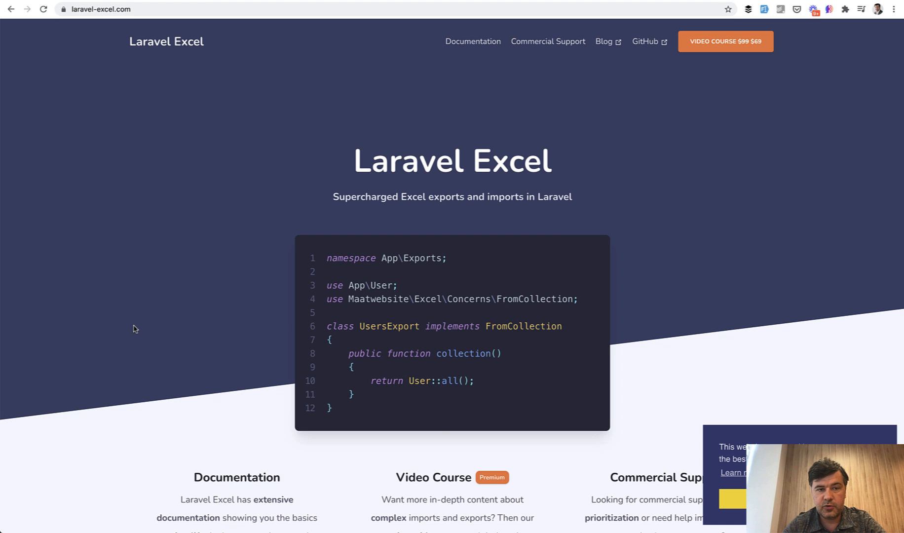
Scroll the project3.test/transactions/create import page and choose a file for upload
scroll("down", 3)
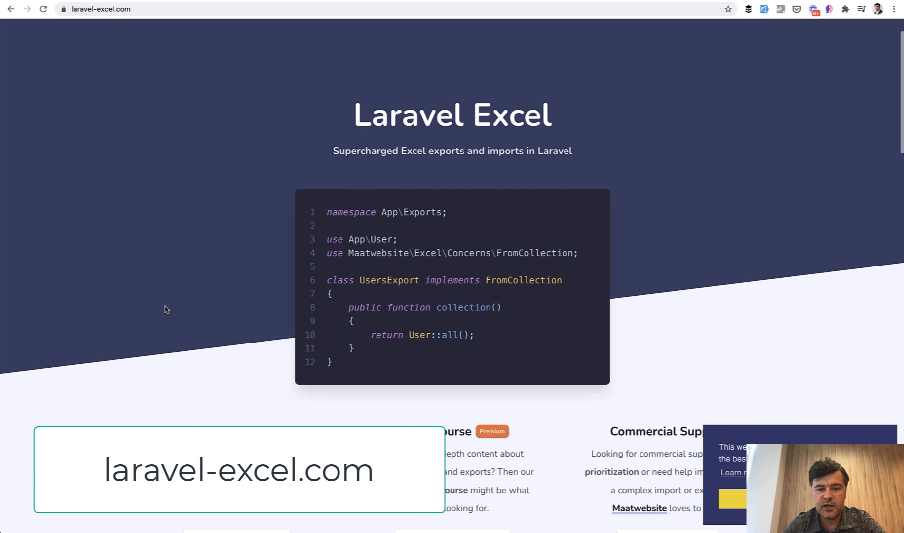
scroll("down", 3)
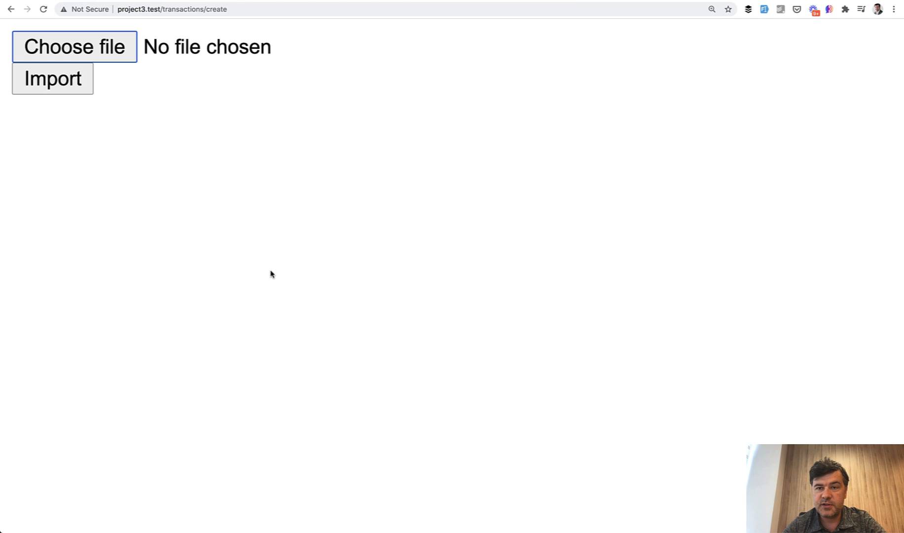
mouse_move(106, 47)
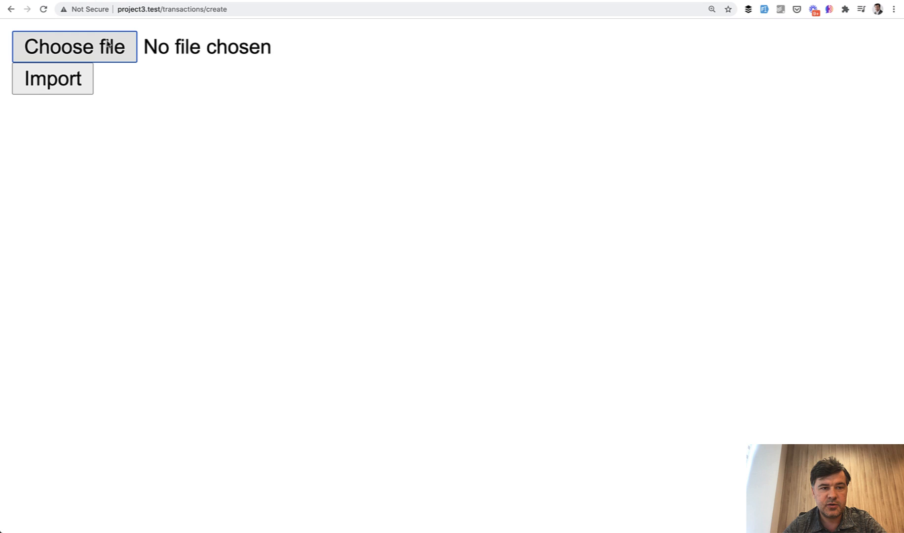
left_click(74, 47)
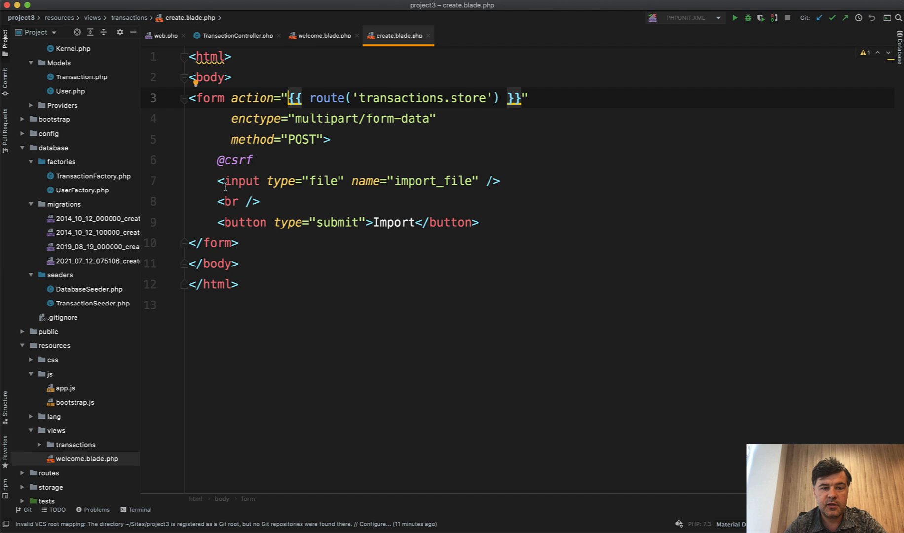
Switch to TransactionController.php and place the cursor inside the empty store() method
left_click(236, 35)
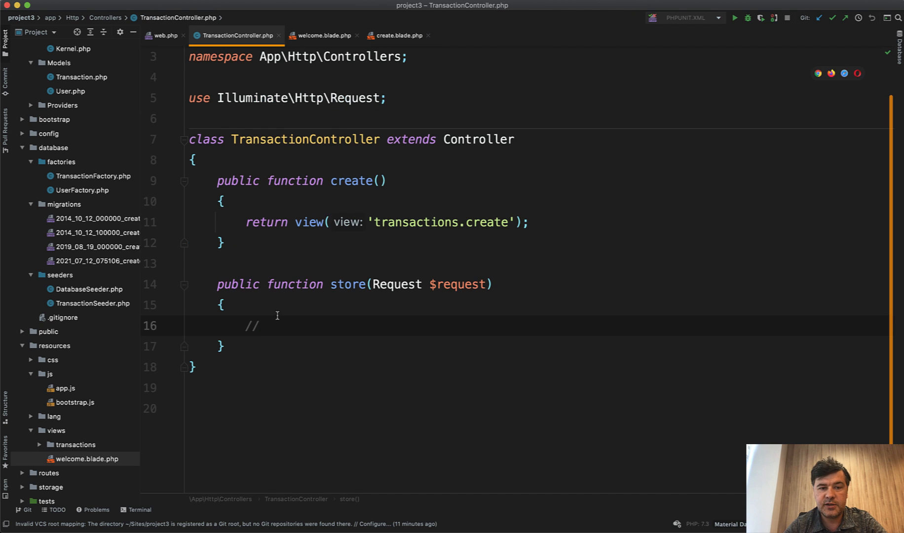
left_click(424, 222)
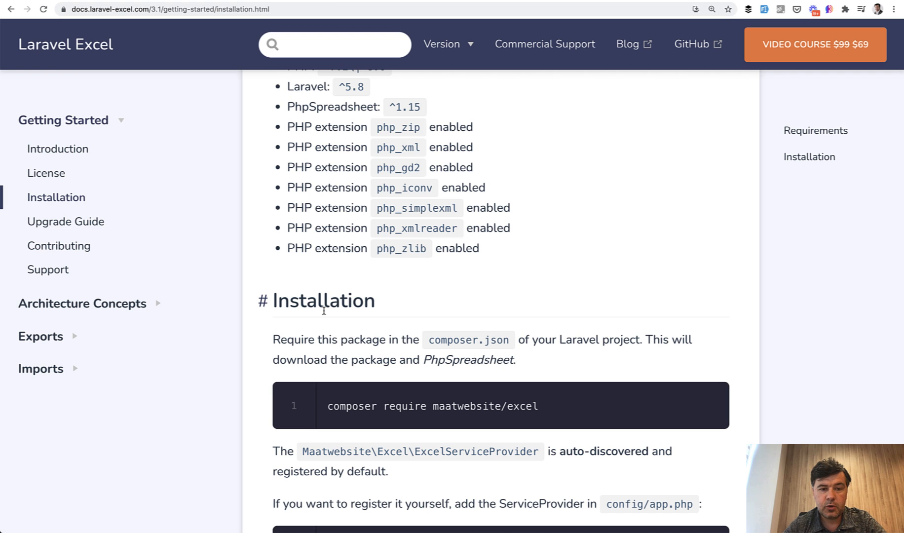
Scroll the Laravel Excel installation docs and open the Imports quick start page
scroll("down", 3)
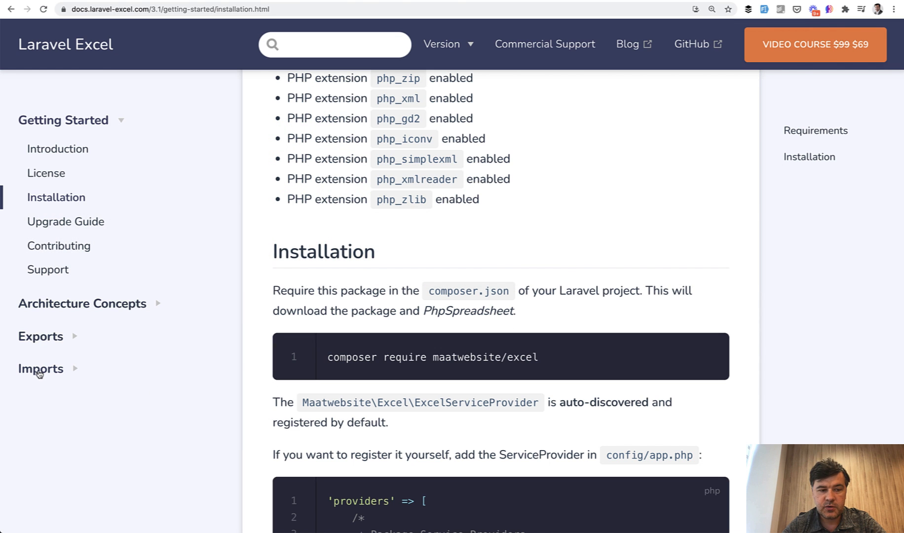
left_click(40, 368)
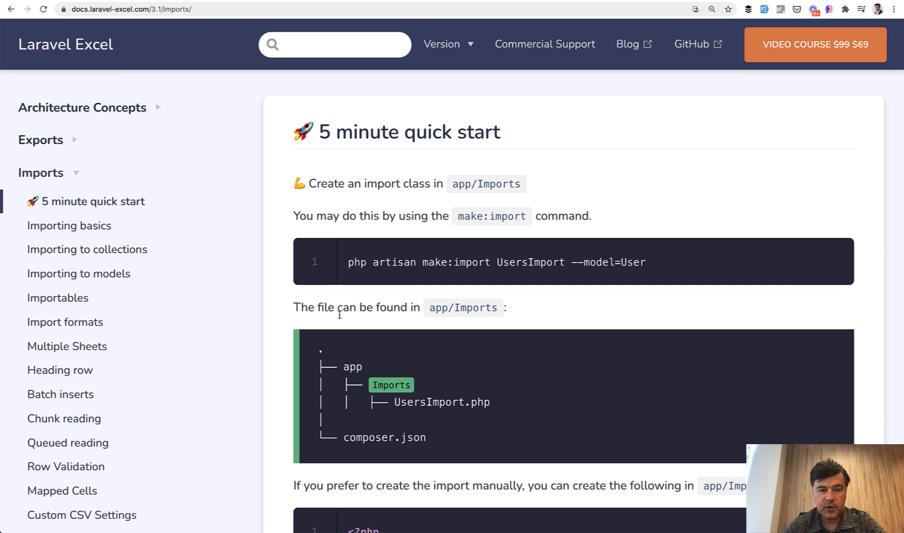
mouse_move(284, 352)
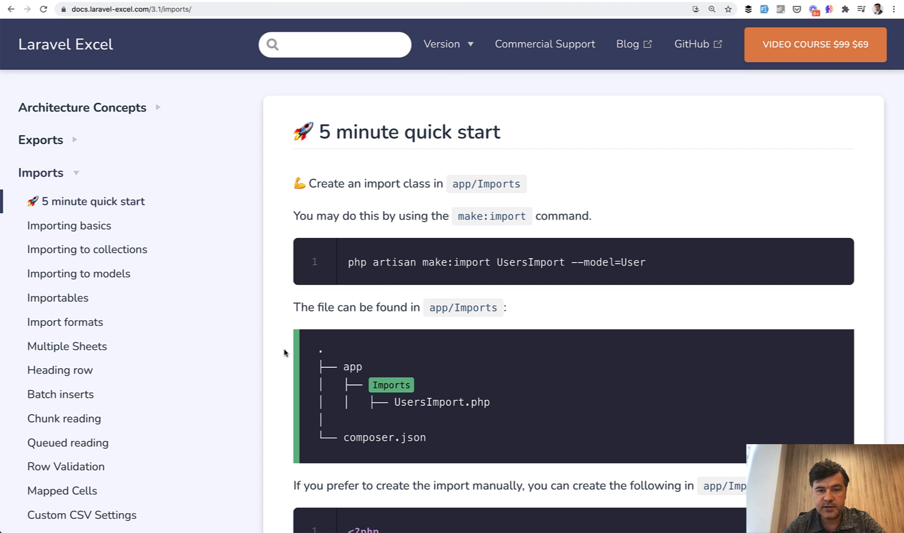
mouse_move(391, 281)
type("php")
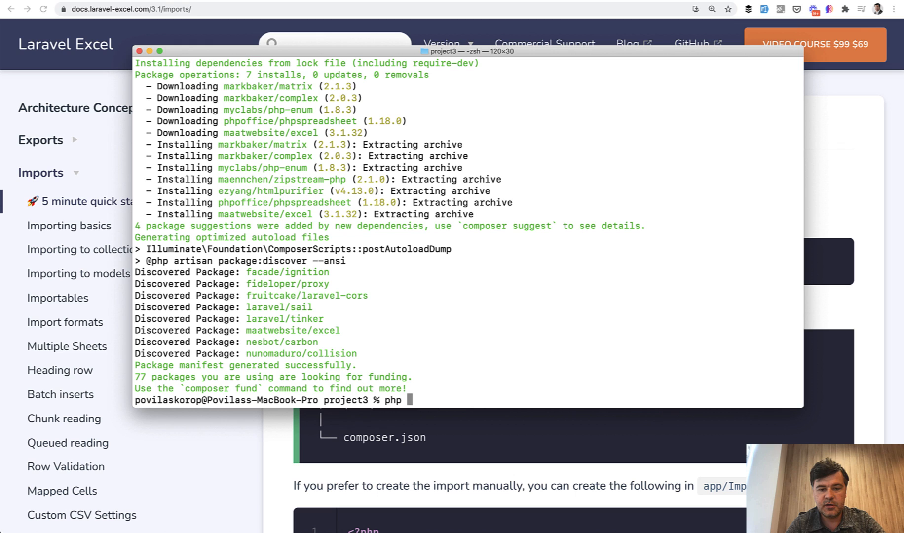
Run php artisan make:import TransactionImport --model=Transaction in the project3 folder
type("artisan make:m")
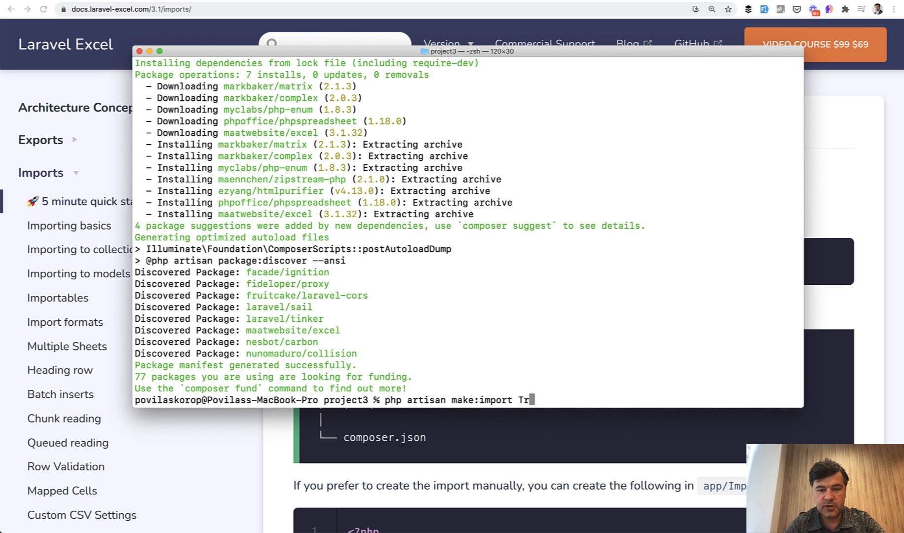
type("ansaction")
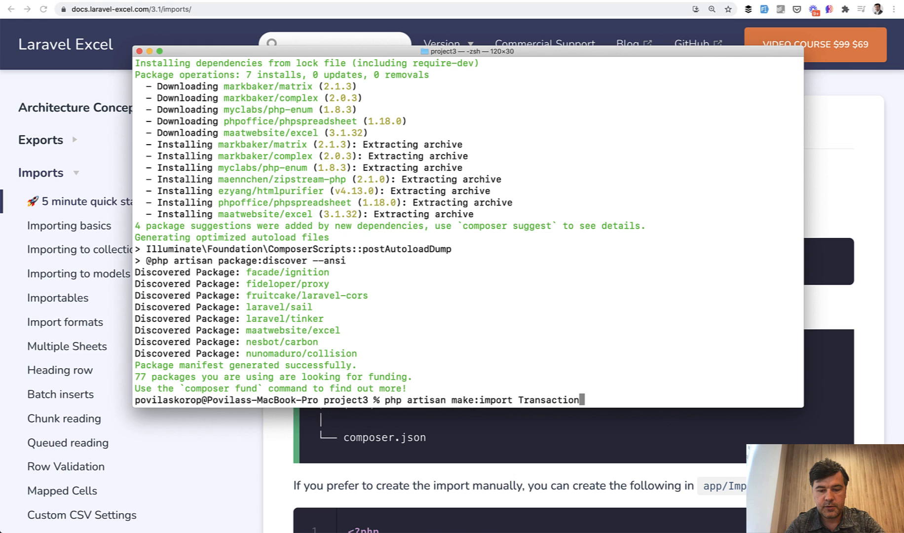
type("Import --model=T")
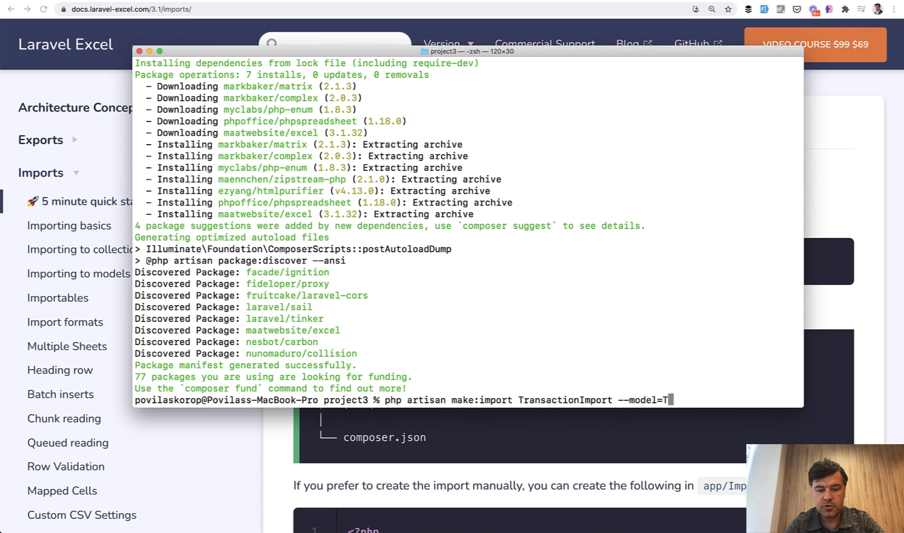
key("Return")
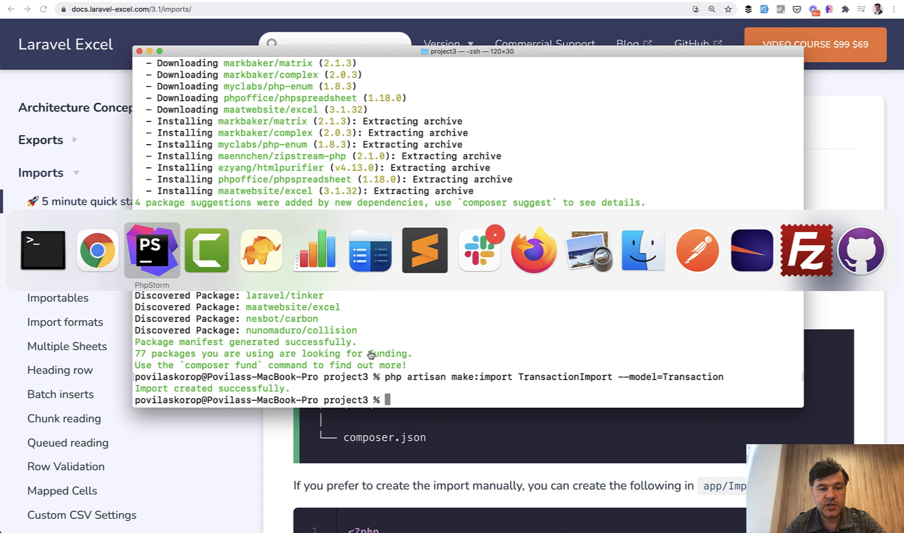
left_click(152, 250)
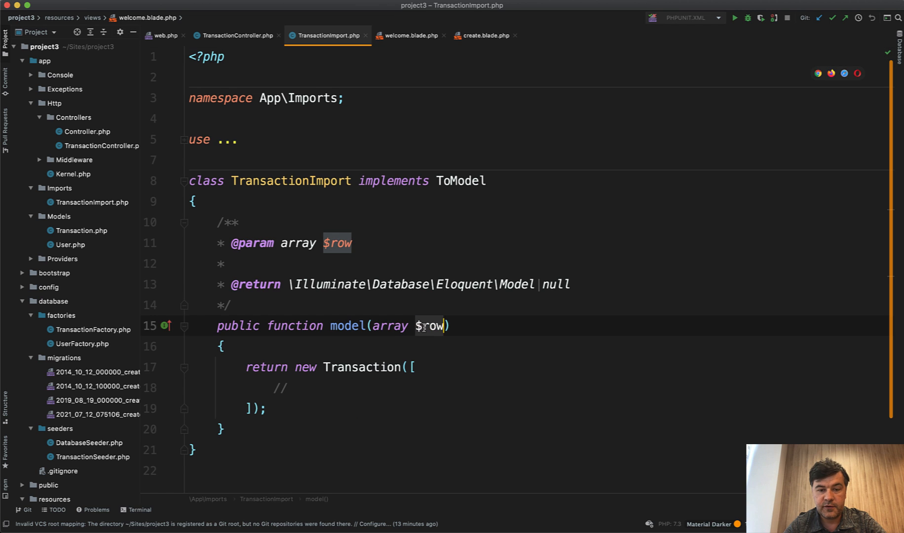
Fill TransactionImport's Transaction array: user_id 1, amount $row[2], description $row[3]
scroll("up", 3)
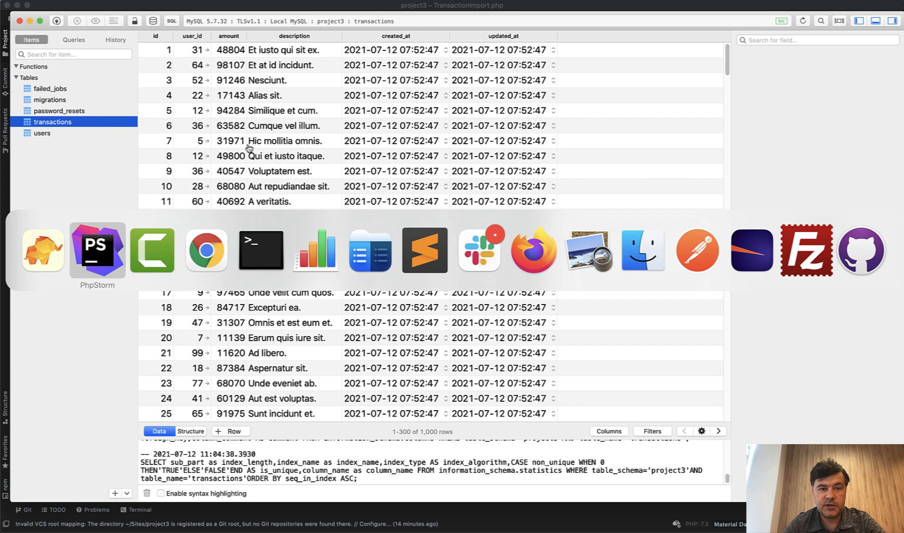
left_click(97, 249)
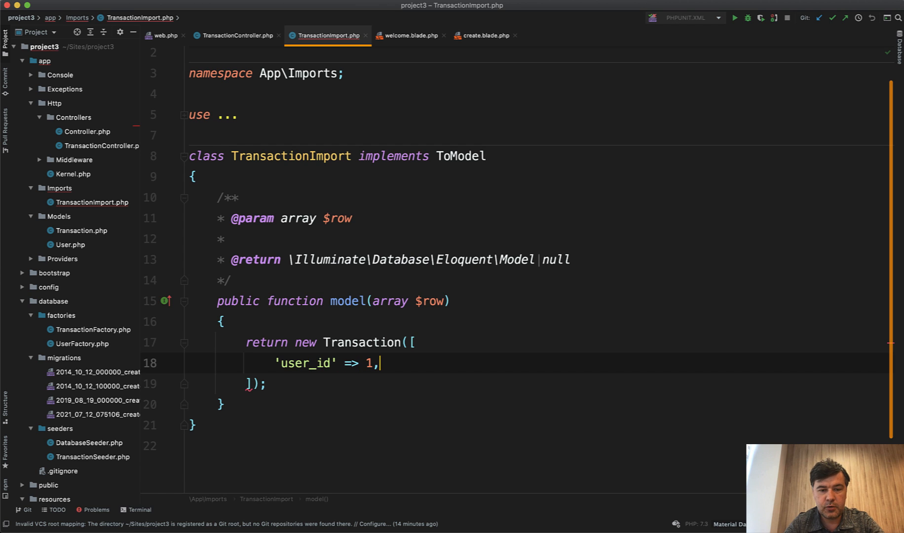
type("'amount'")
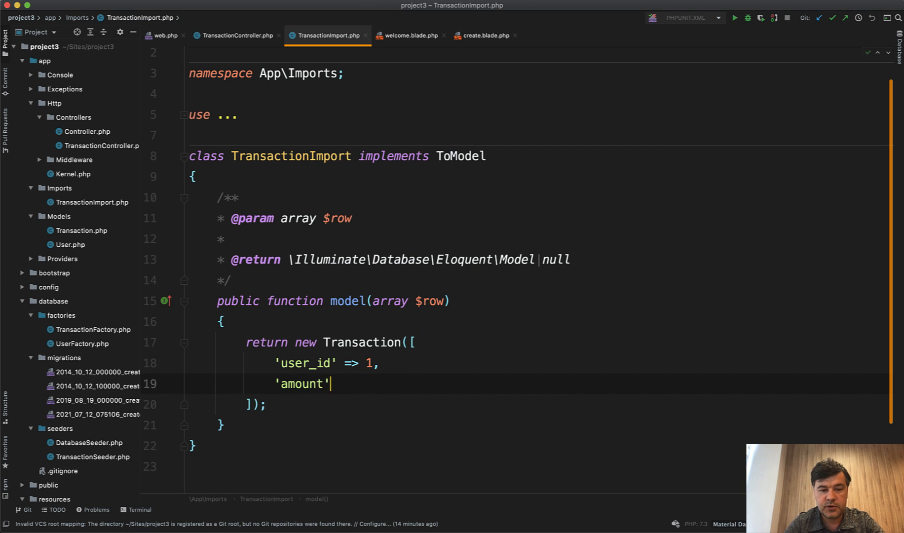
type("=> $row[]")
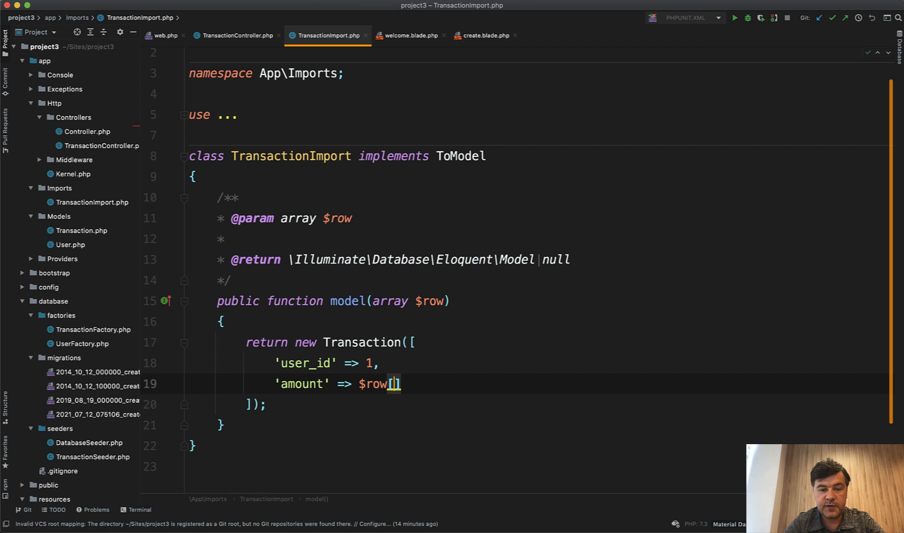
mouse_move(96, 250)
type("'de")
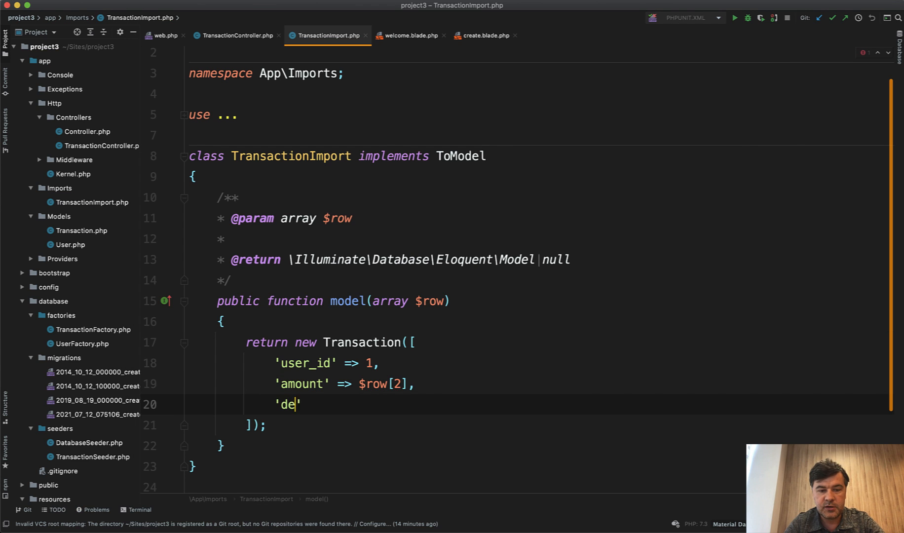
type("scription' =>")
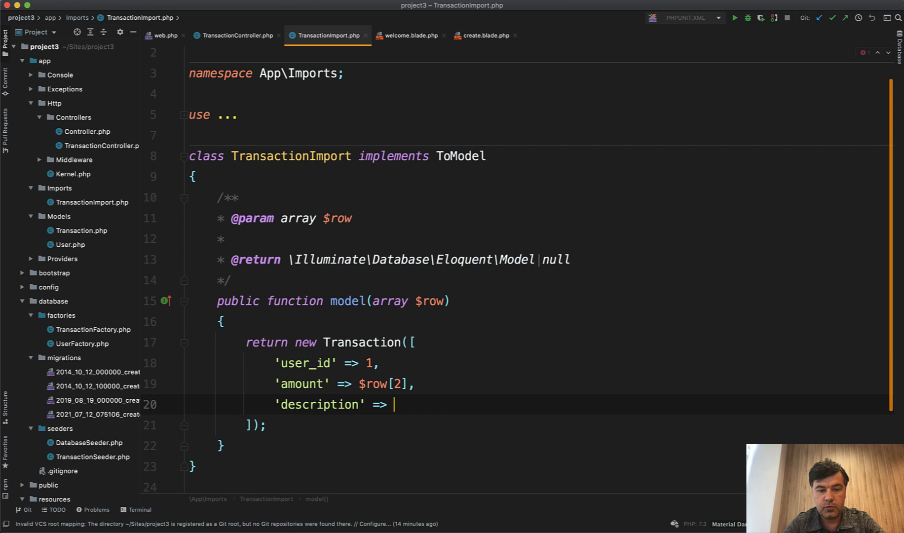
type("$row[3]")
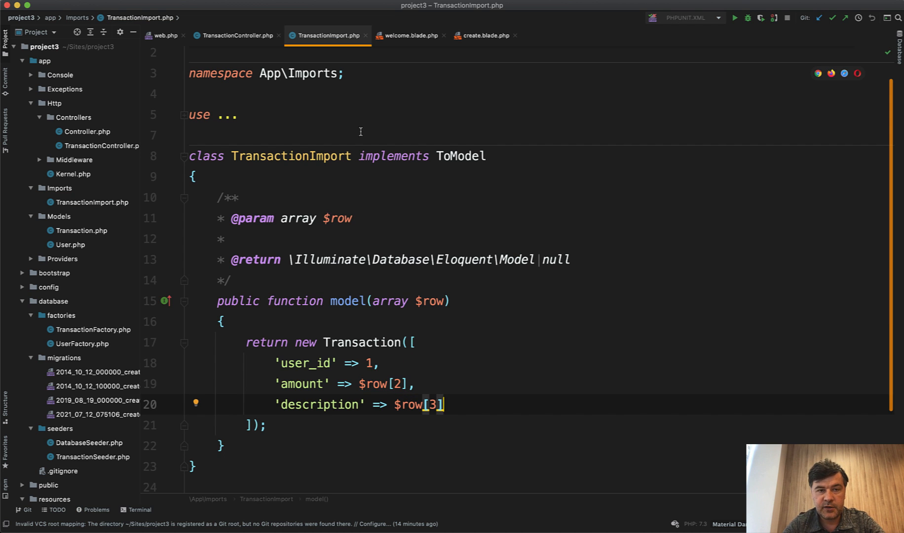
left_click(236, 35)
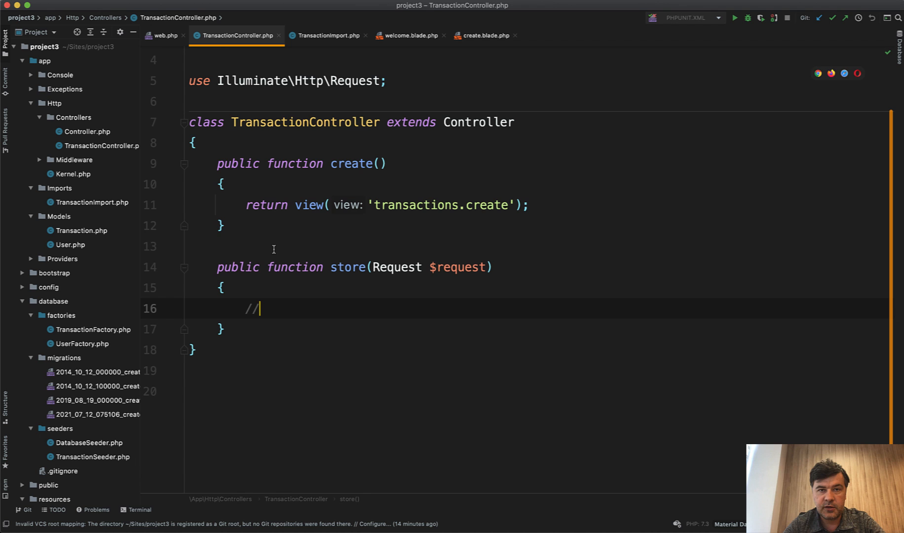
Make store() call Excel::import(new TransactionImport(), $request->file('import_file')) and return 'Success'
type("Excel::import(")
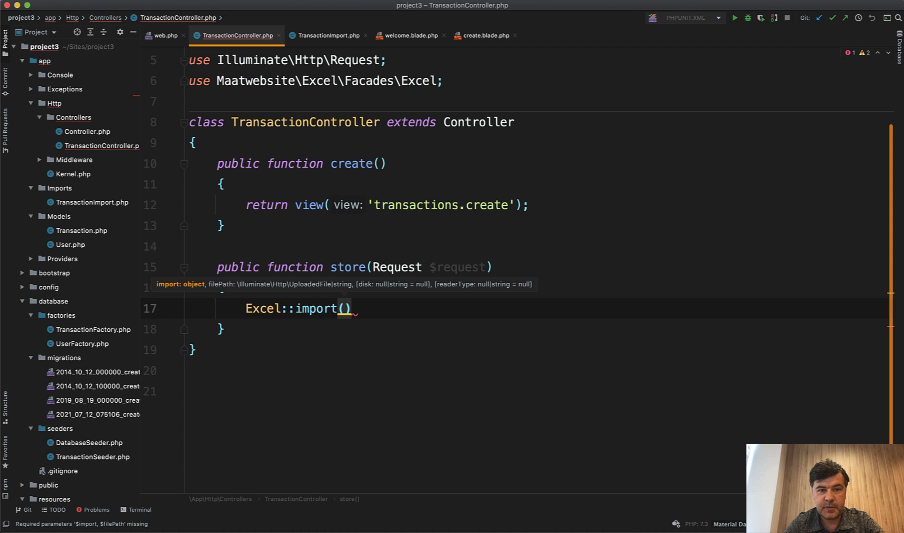
type("new")
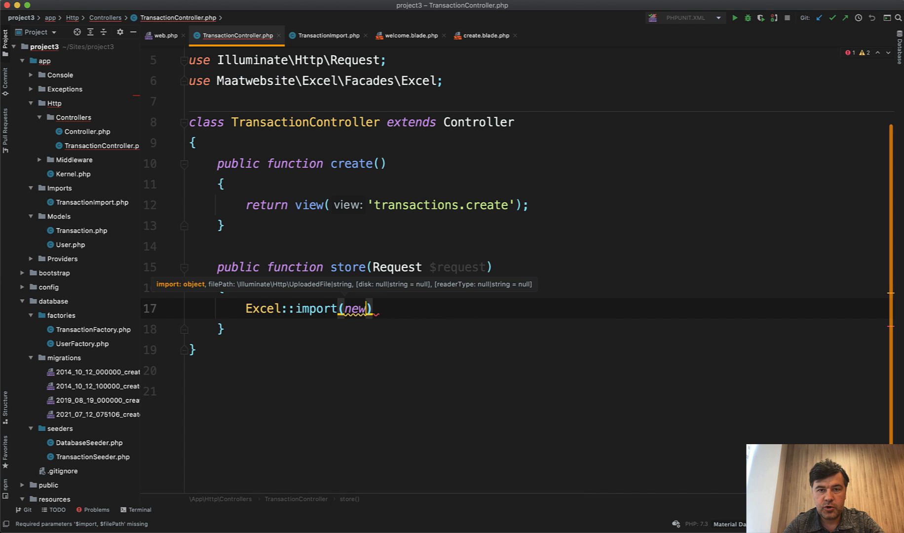
type("TransactionImport(")
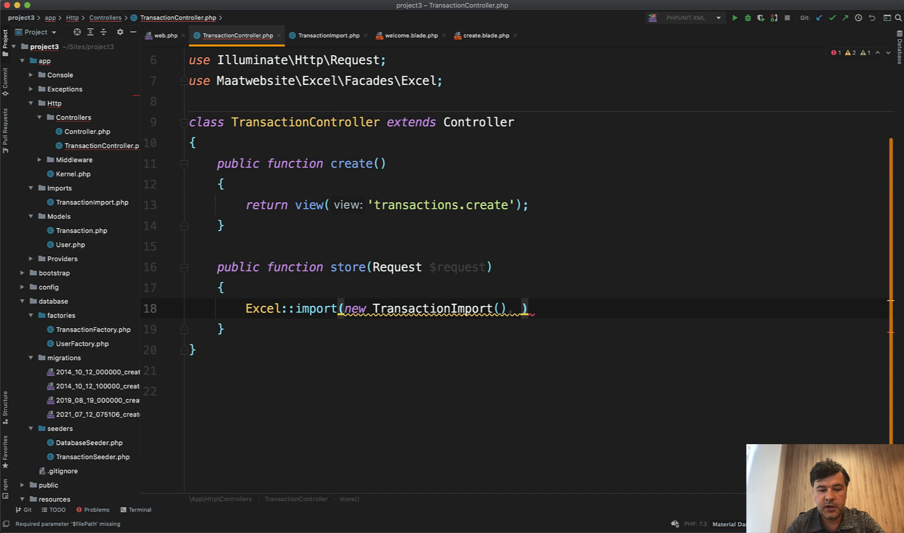
type("$request")
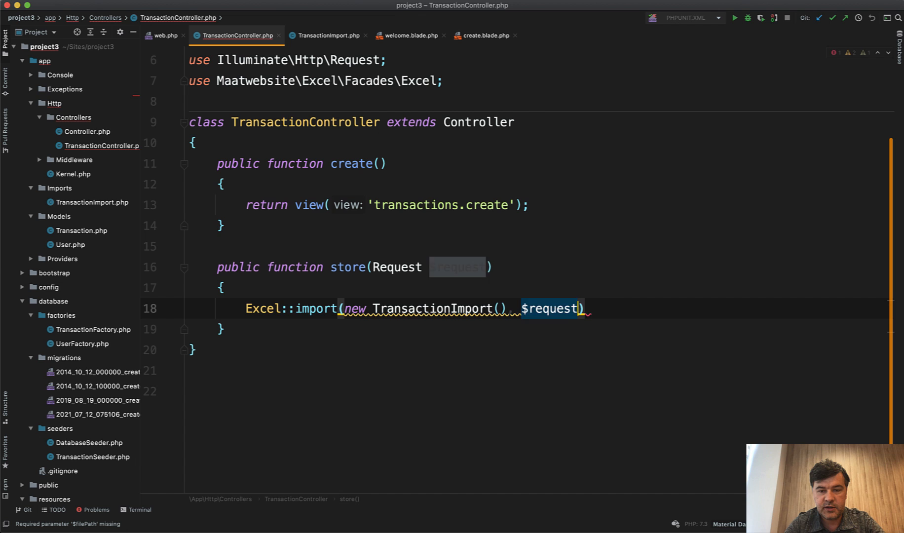
key("ctrl+tab")
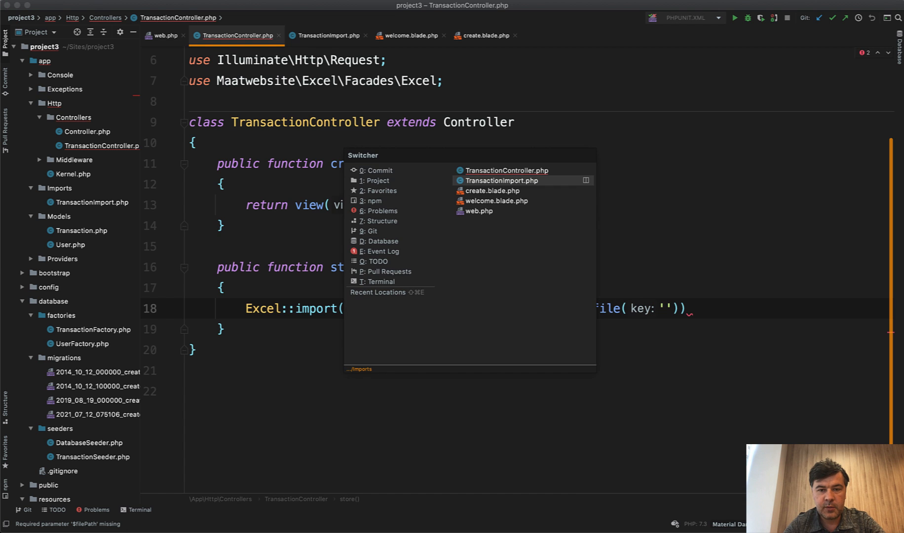
left_click(491, 190)
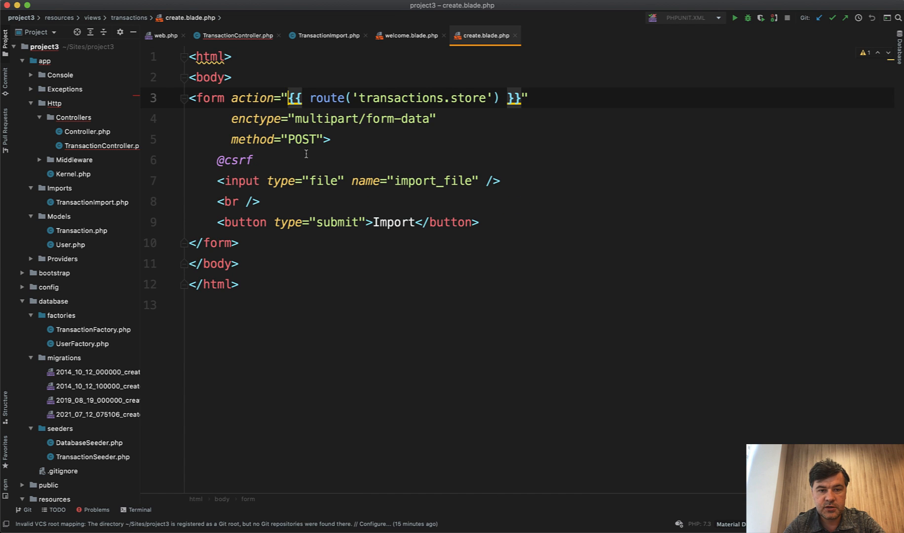
left_click(235, 35)
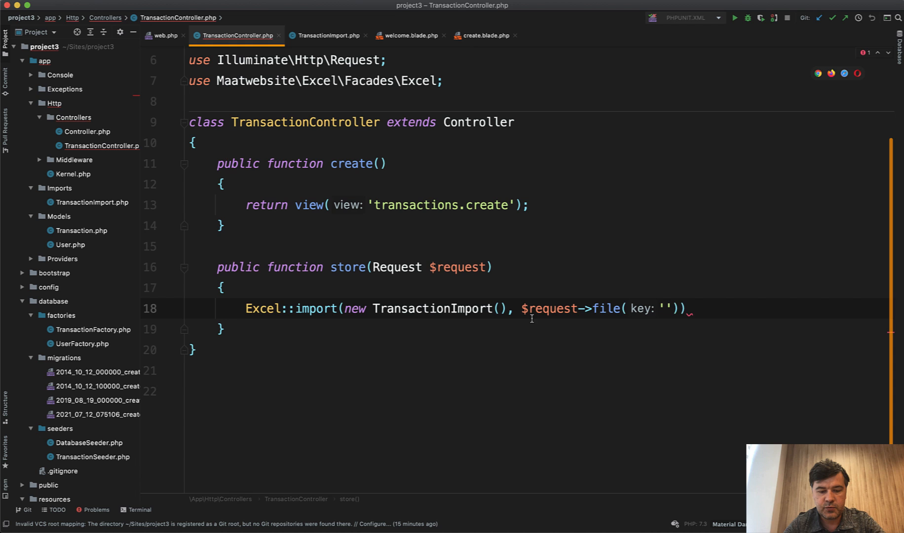
type("import_file")
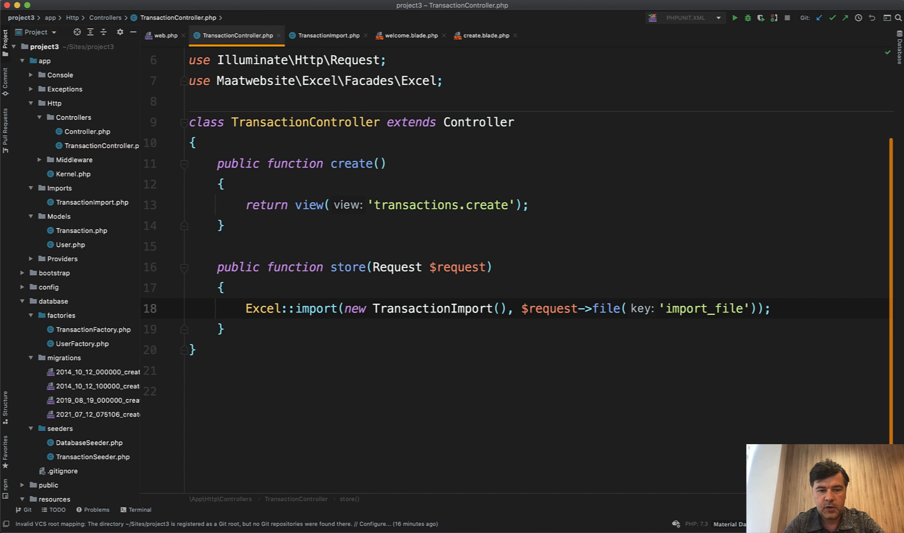
type("return ''")
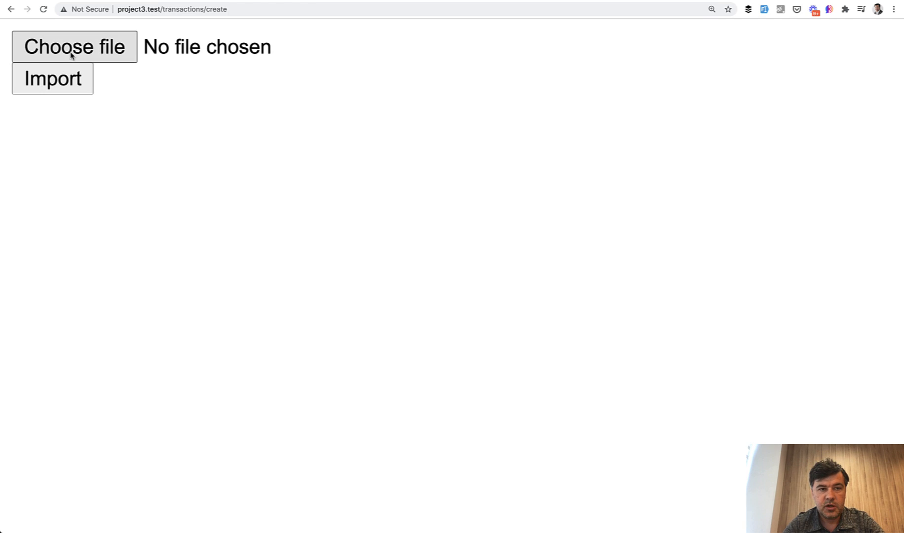
Upload transactions.csv through the Chrome import form and submit it
left_click(74, 47)
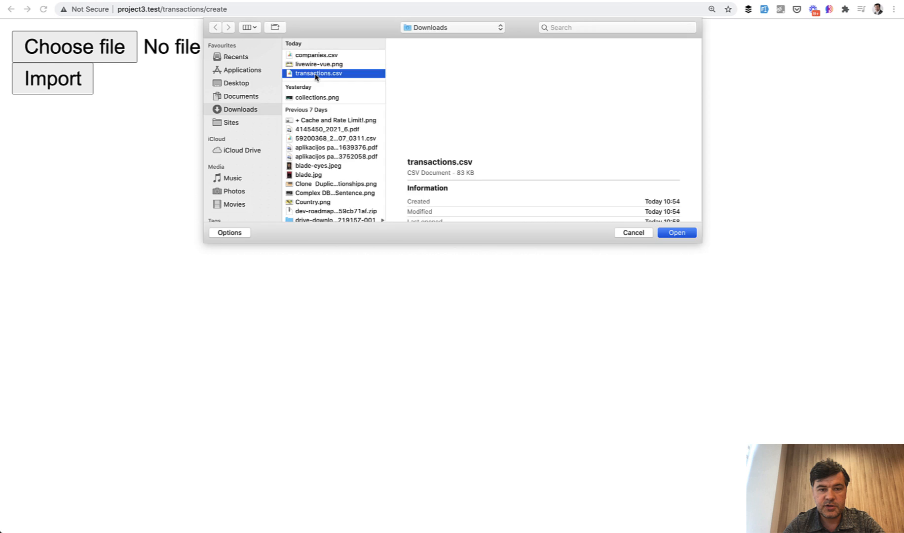
left_click(675, 233)
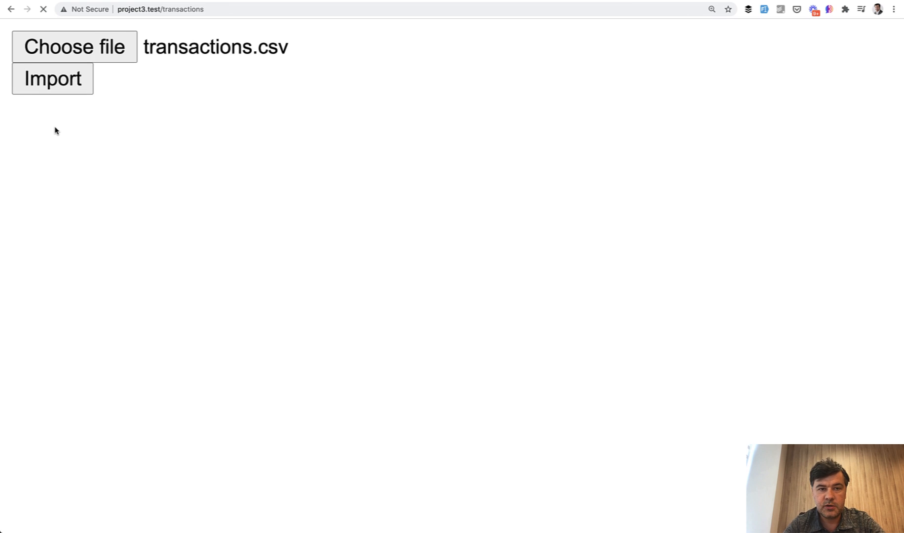
left_click(52, 79)
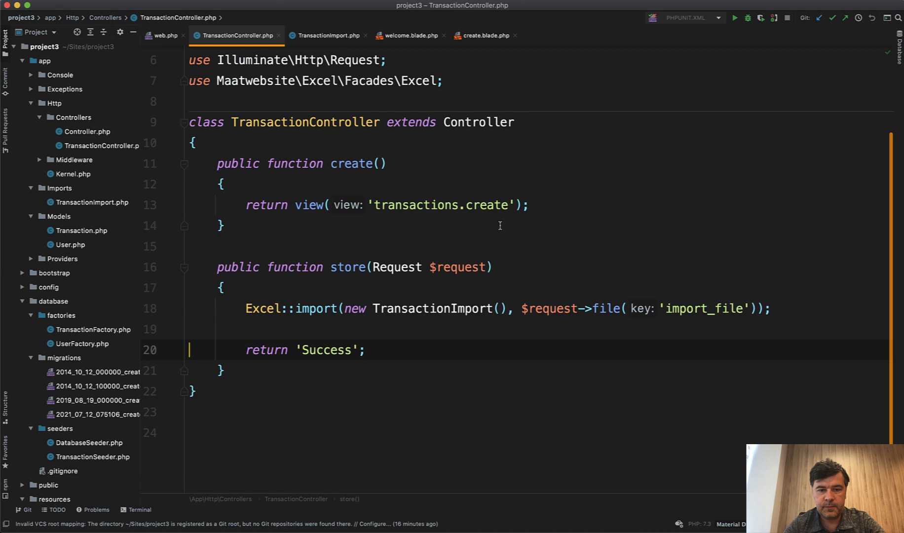
left_click(326, 35)
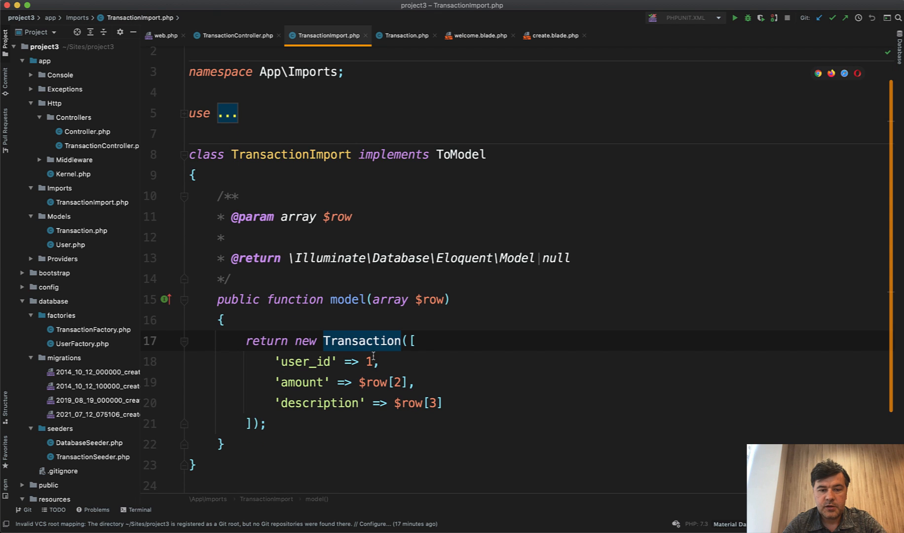
Add protected $fillable = ['user_id', 'amount', 'description'] to the Transaction model
left_click(404, 35)
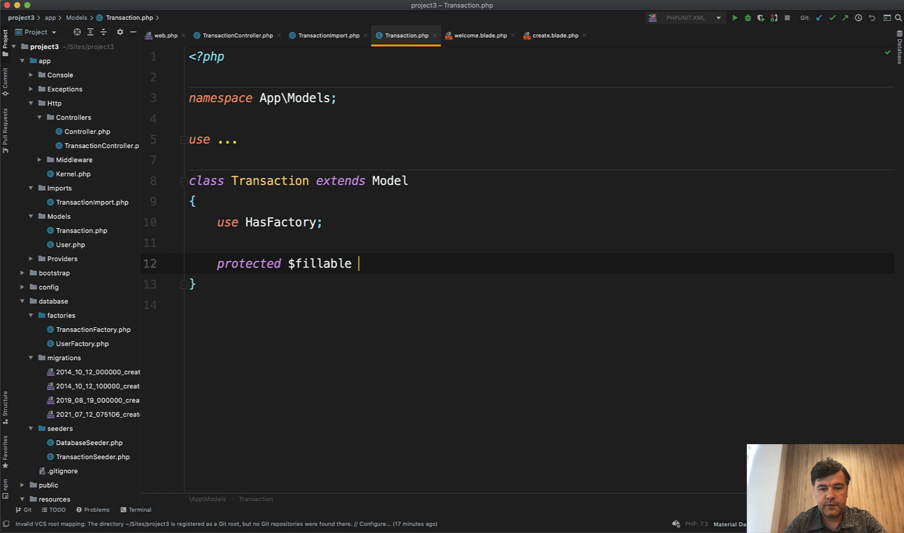
type("= ['user_i']")
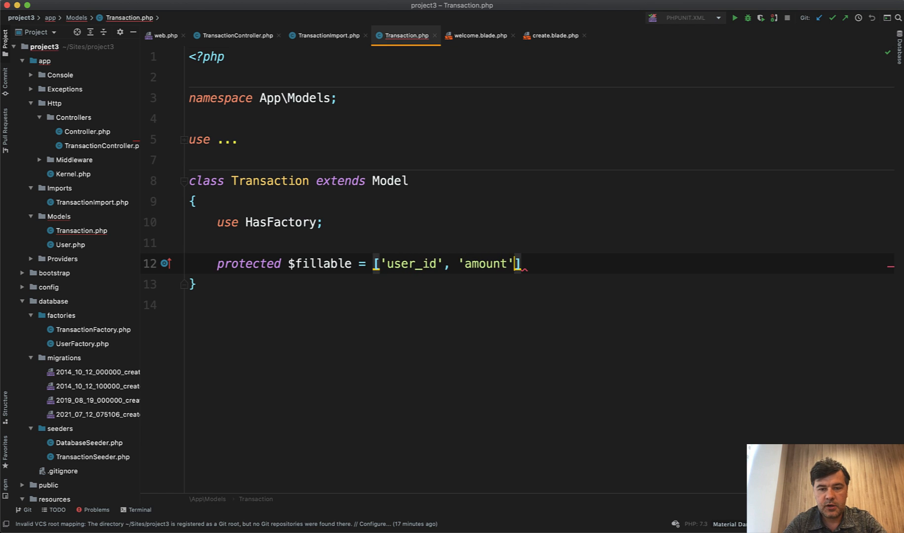
type(", 'descrip")
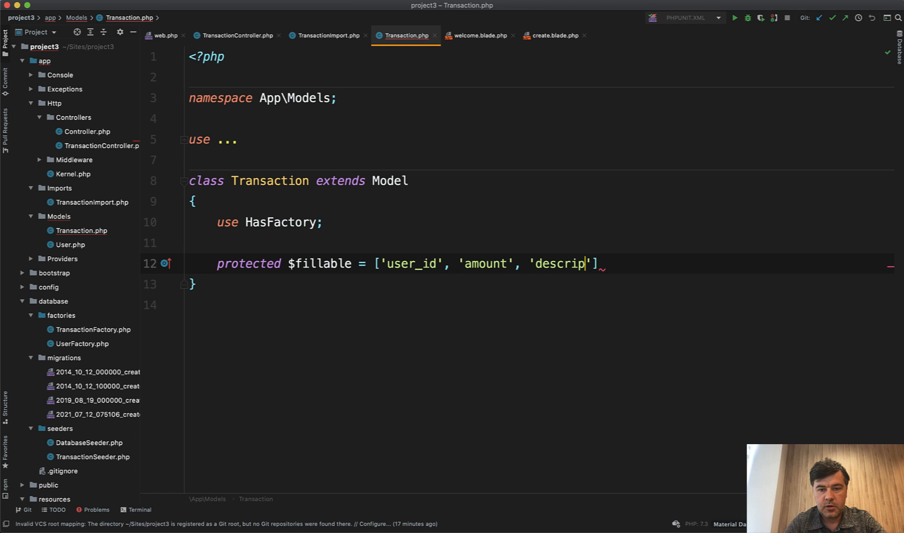
type("tion';")
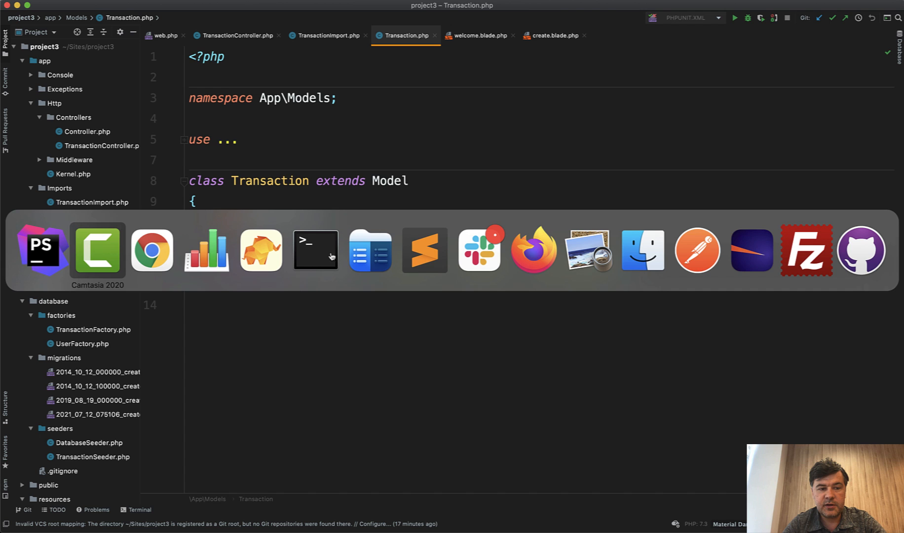
left_click(206, 249)
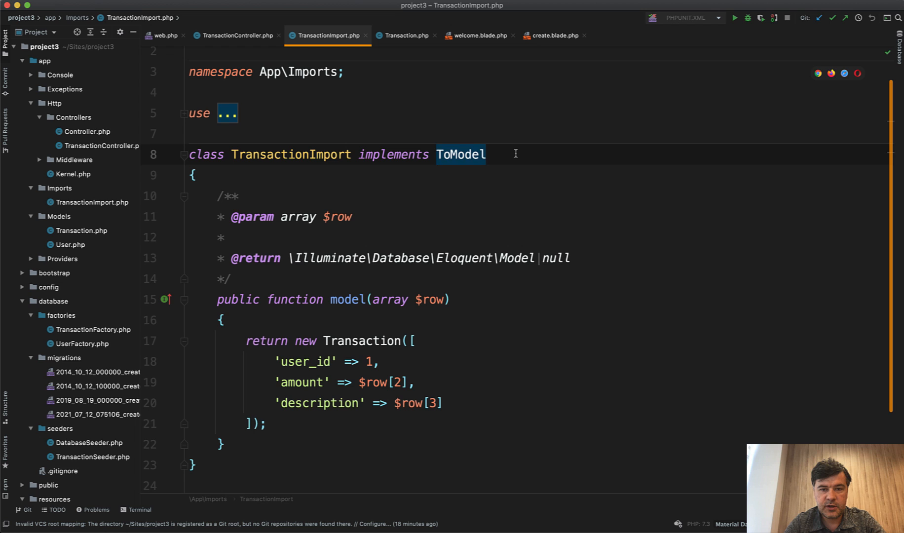
Add WithHeadingRow to TransactionImport and read $row['amount'] and description by column name
type(", WithH")
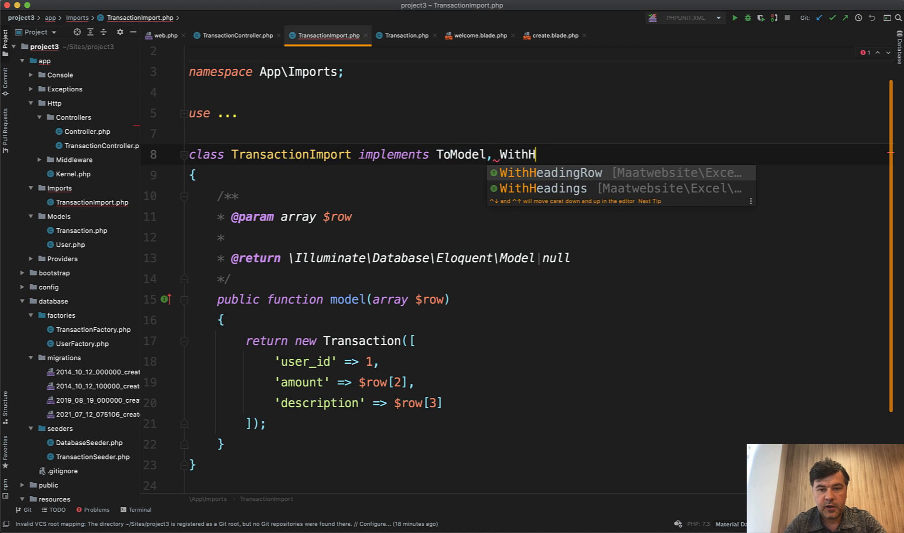
left_click(551, 172)
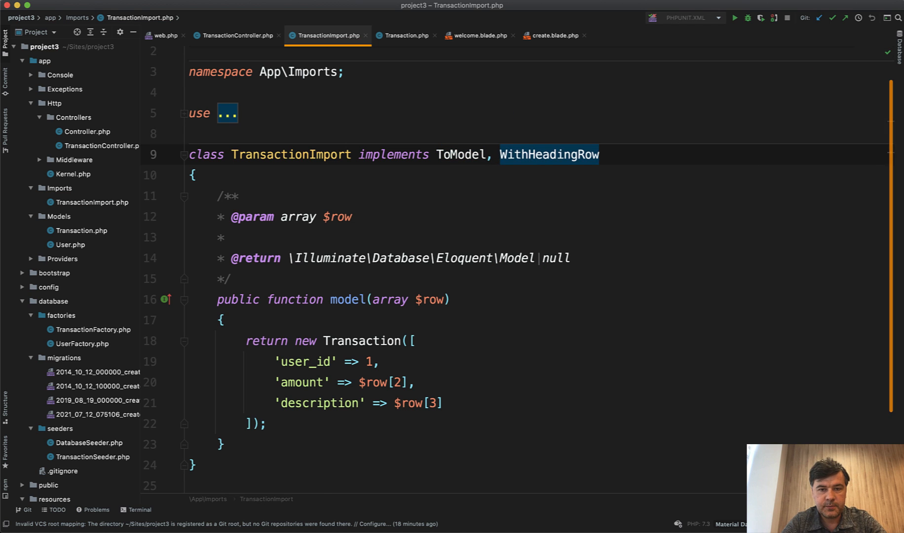
left_click(401, 381)
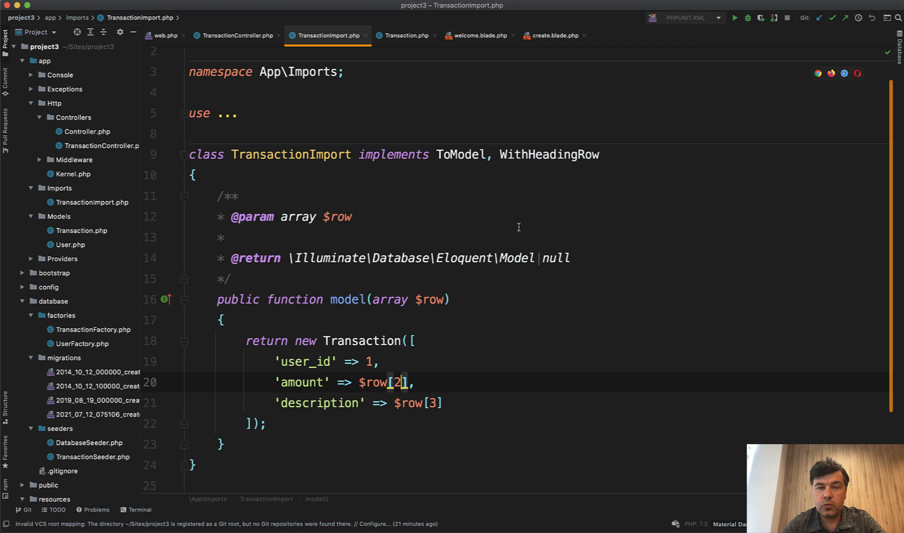
mouse_move(425, 449)
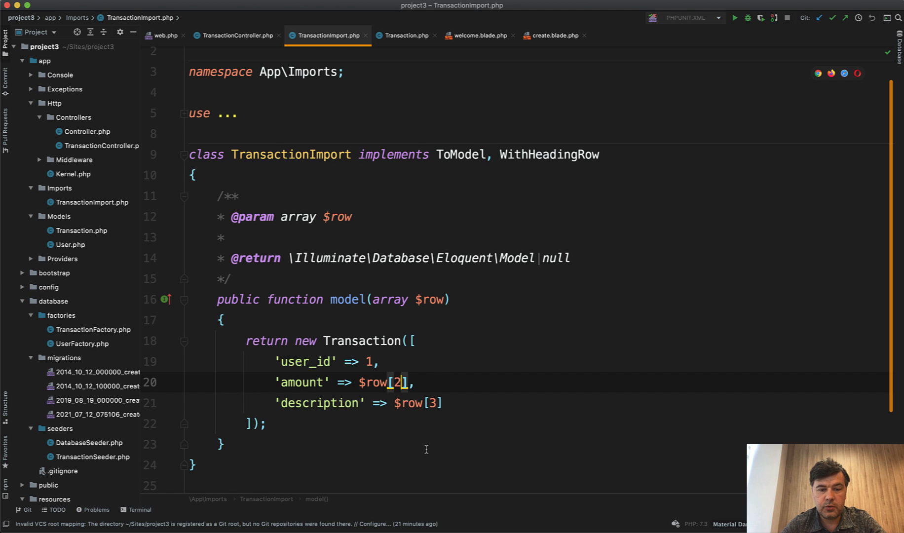
type("'am'")
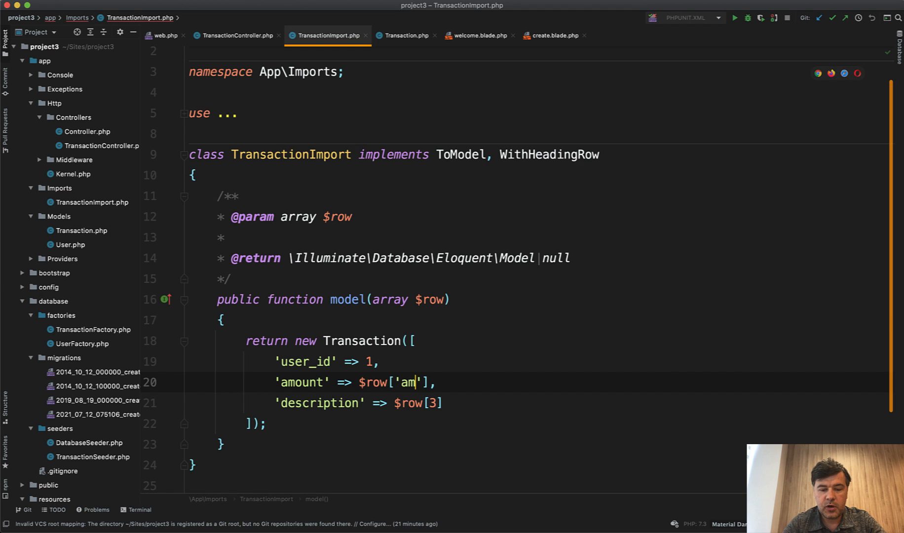
type("ount")
left_click(539, 403)
type("'descr")
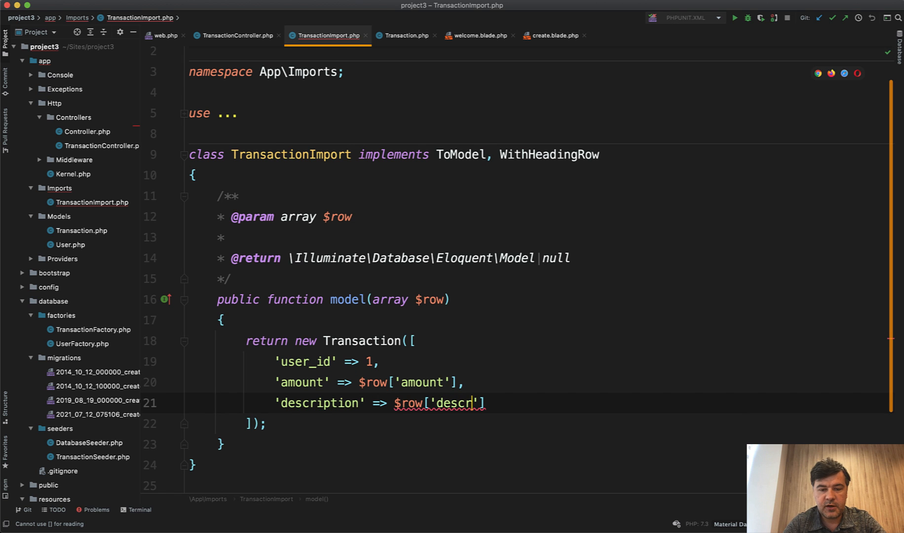
type("ipt")
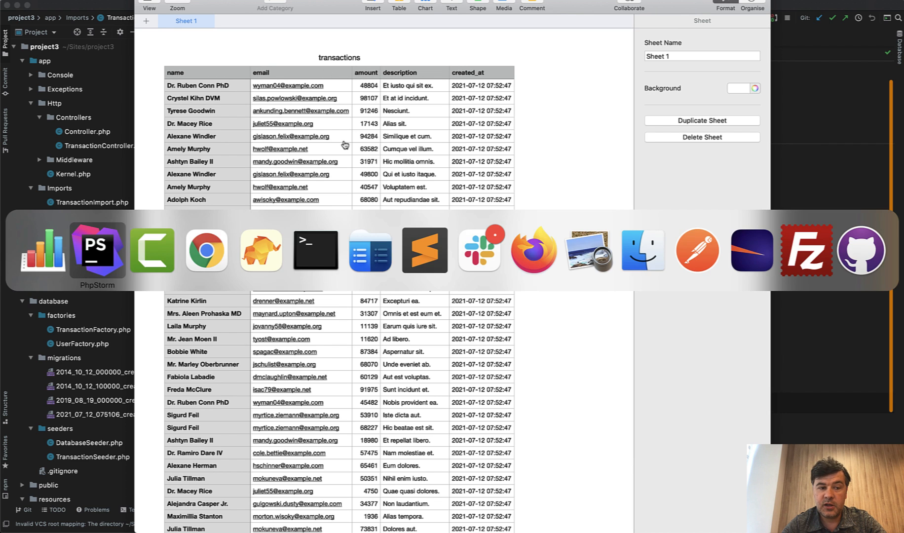
Re-import transactions.csv from the transactions upload page to Success, then start retyping user_id as User
left_click(97, 250)
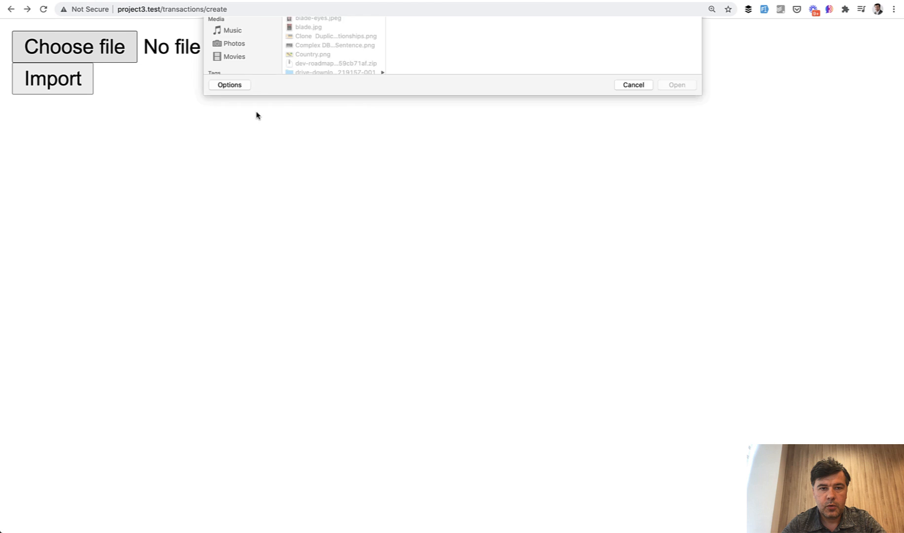
left_click(675, 85)
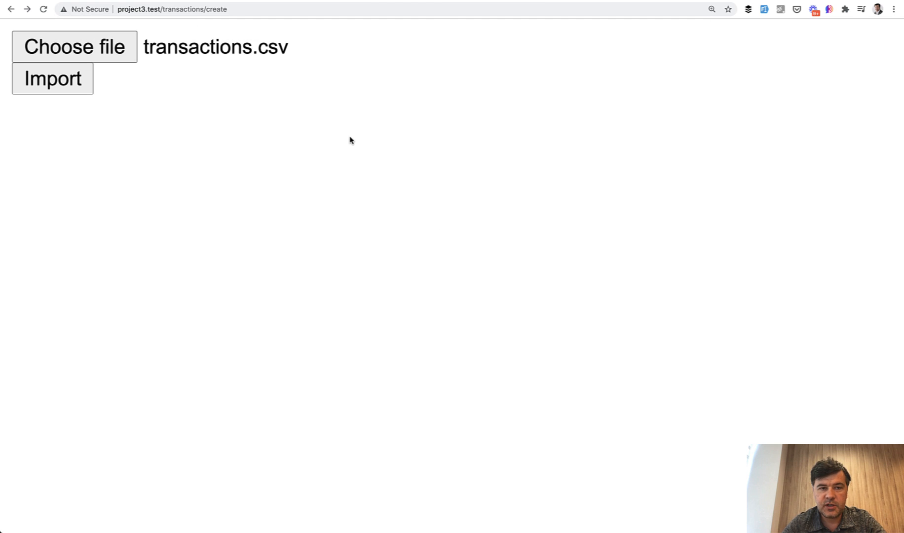
left_click(51, 78)
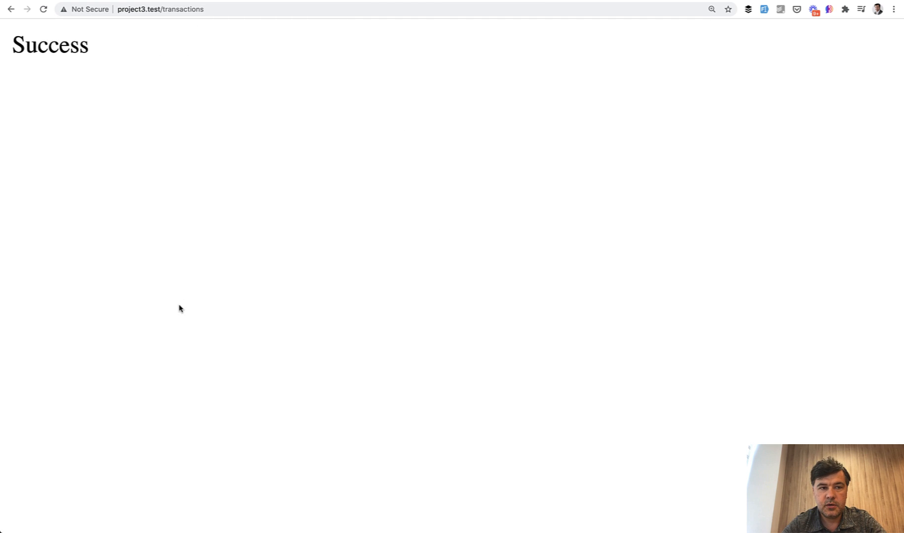
mouse_move(117, 289)
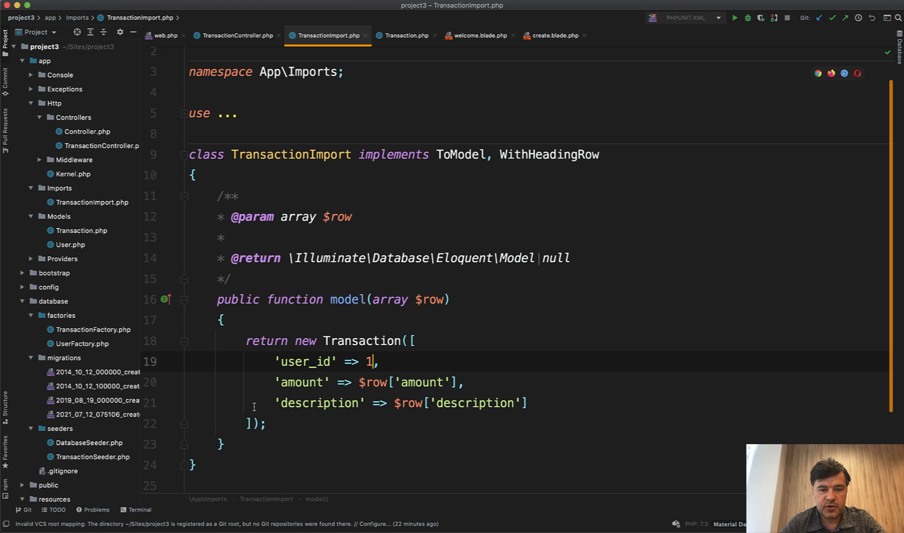
type("User")
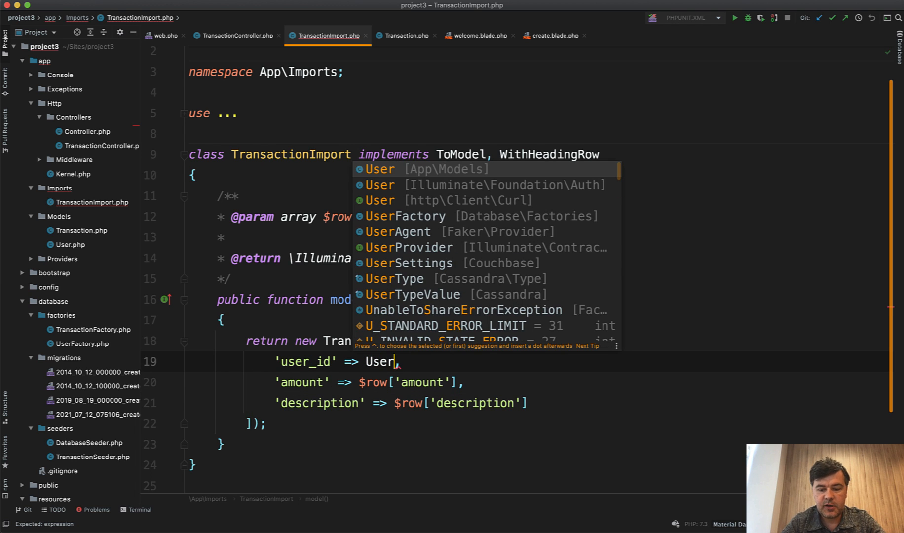
Find the User by row name and email with first(), setting user_id to $user->id ?? NULL
type("::where")
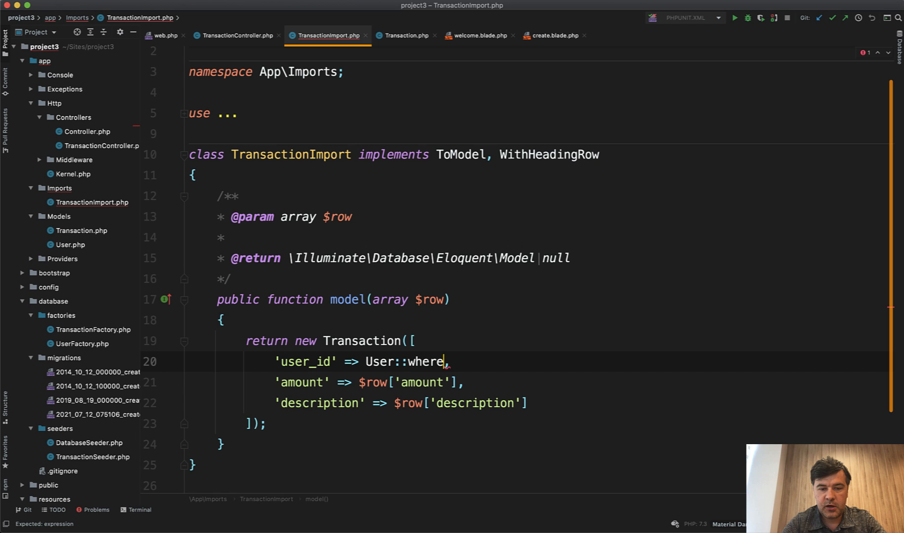
type("('name', $row['name']),")
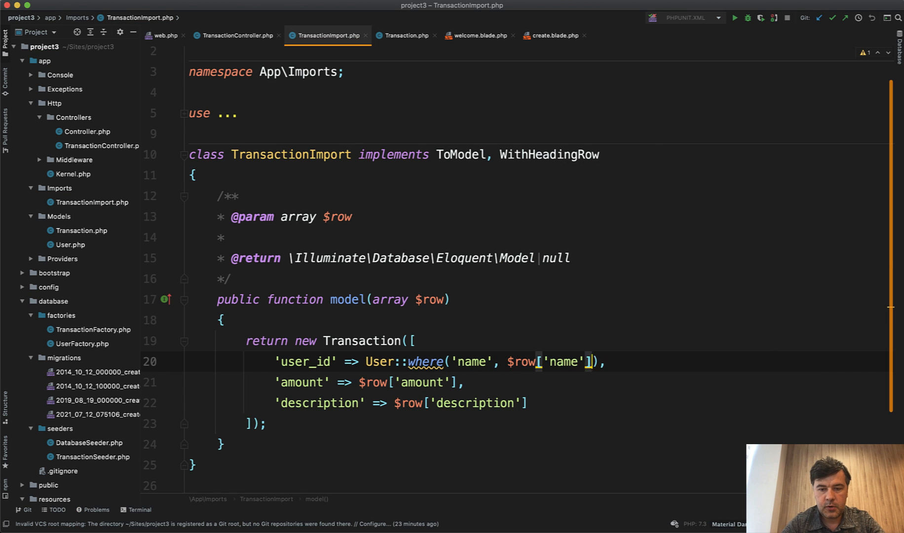
type("->where('email")
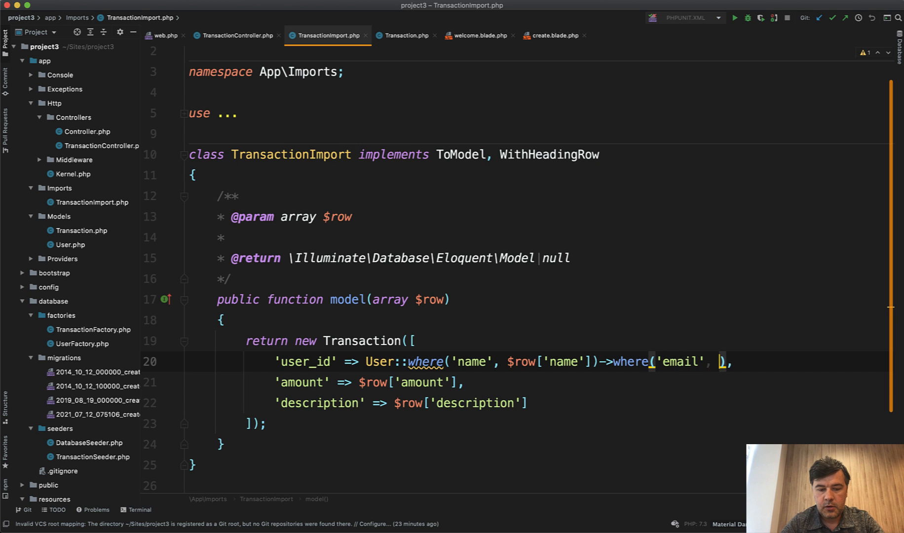
type("$row['email']")
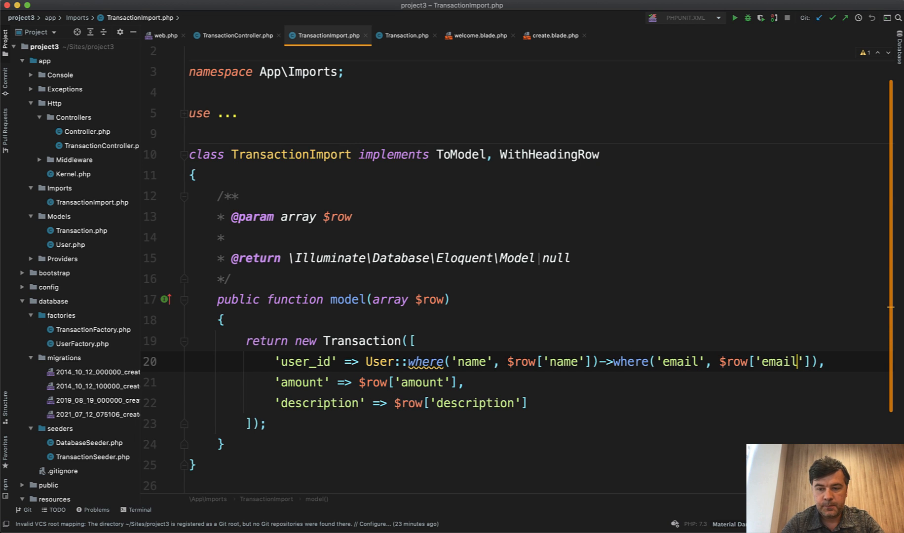
type("->first")
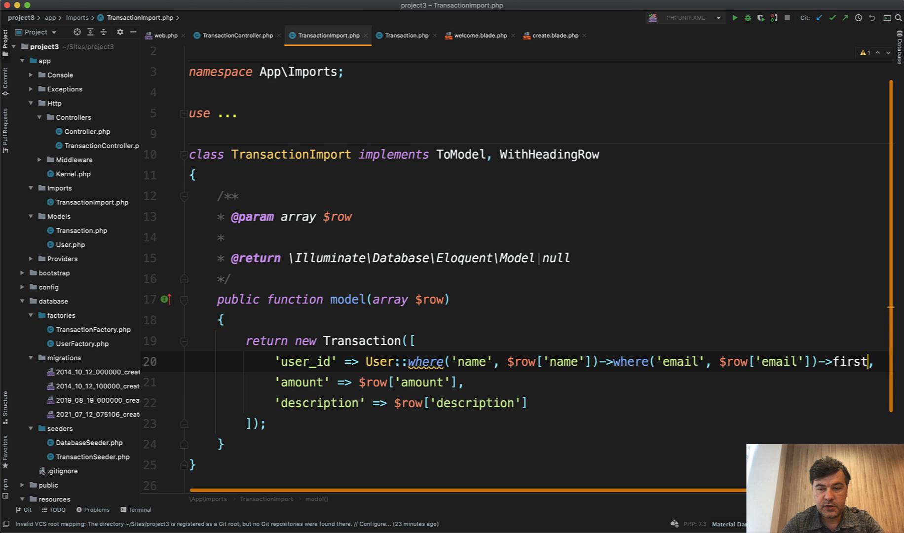
type("()")
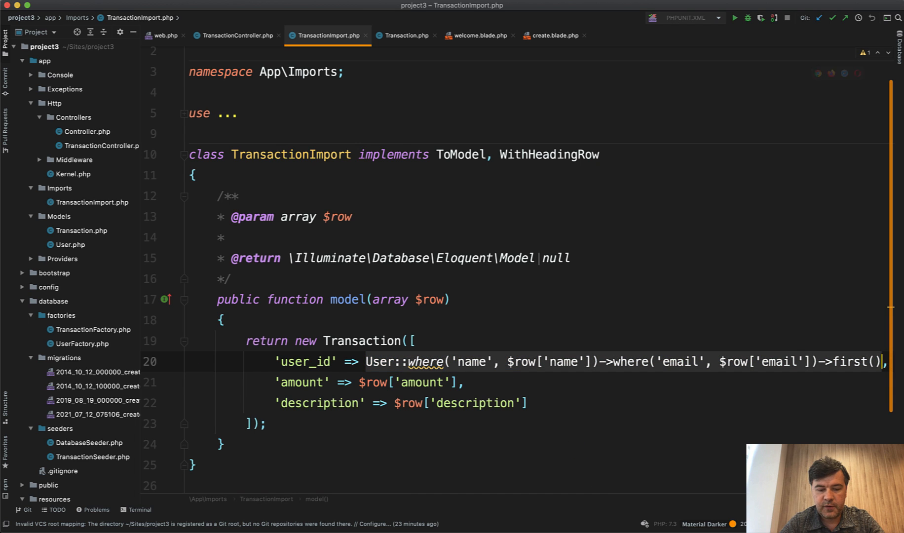
type("$user =")
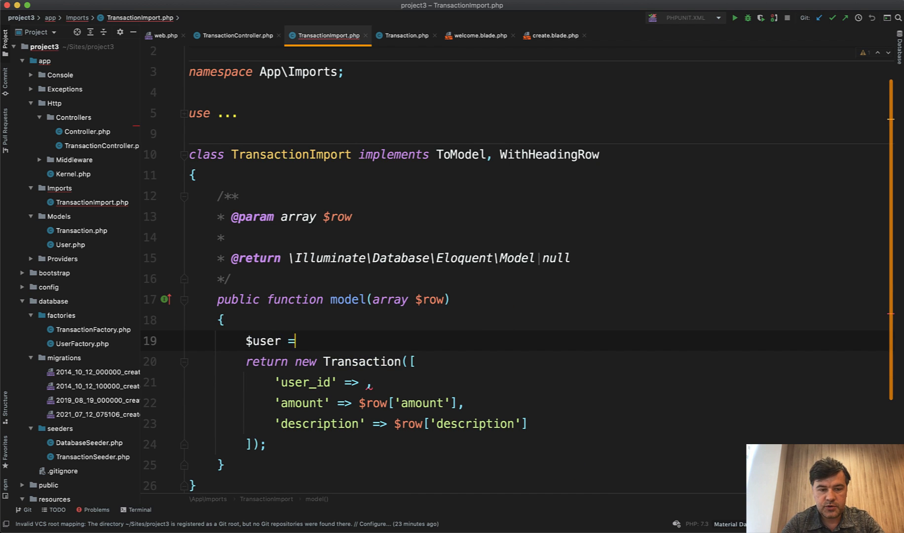
type("User::where('name', $row['name'])->where('email', $row['email'])->first();")
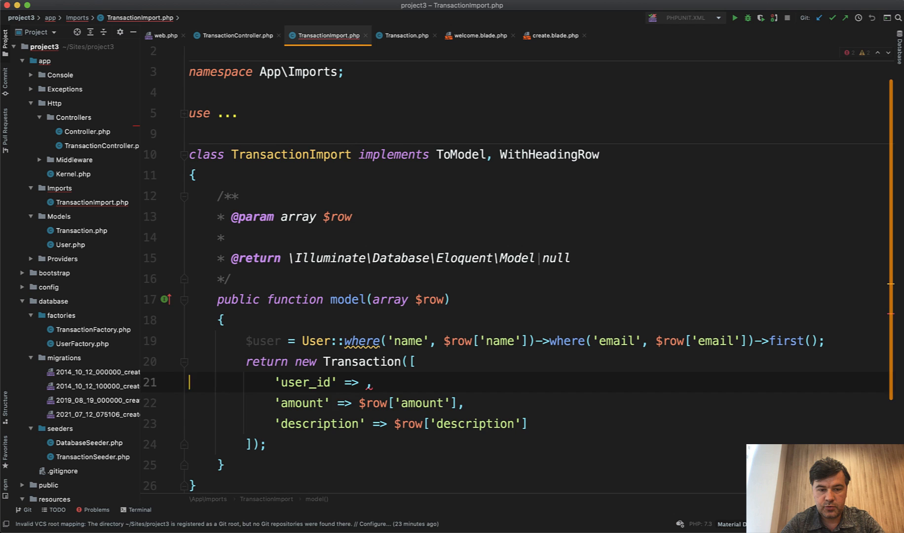
type("$user->id")
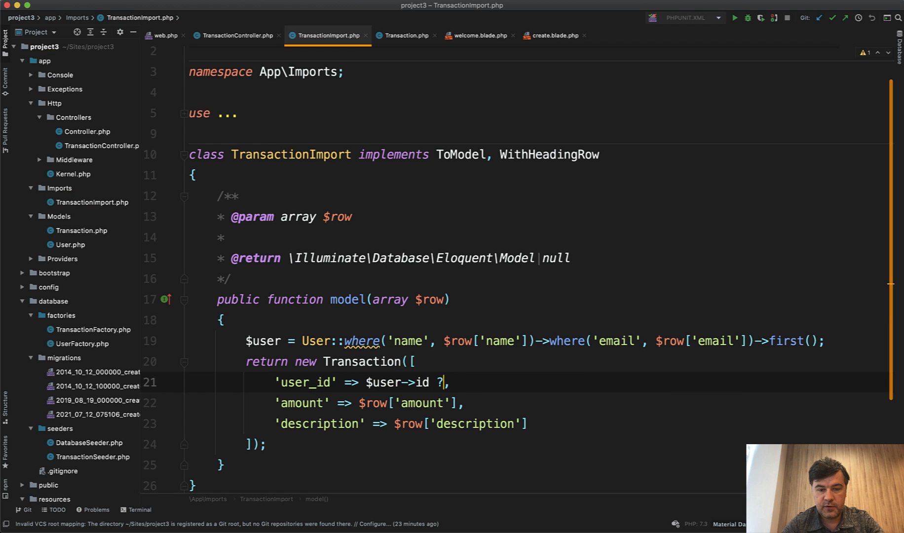
type("? NULL")
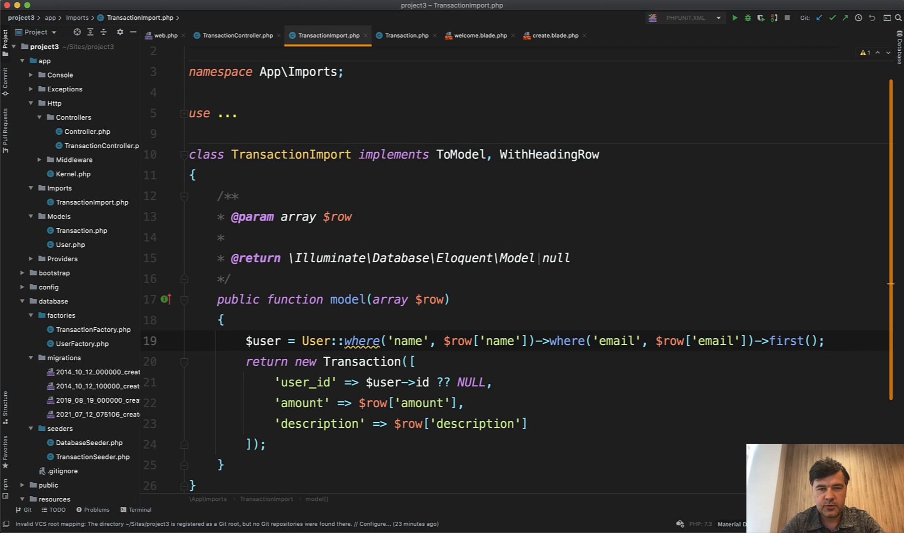
double_click(263, 341)
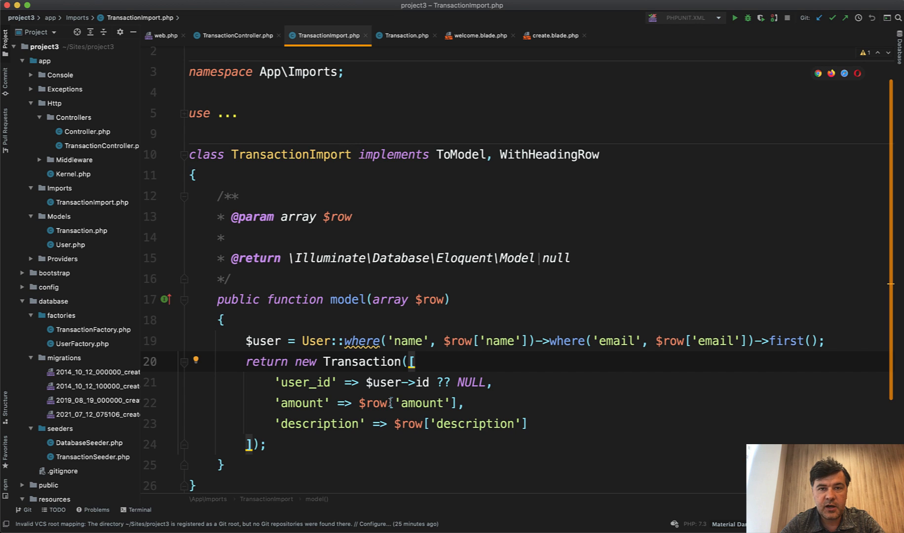
Place the cursor at the start of the TransactionImport class body, above model()
left_click(345, 340)
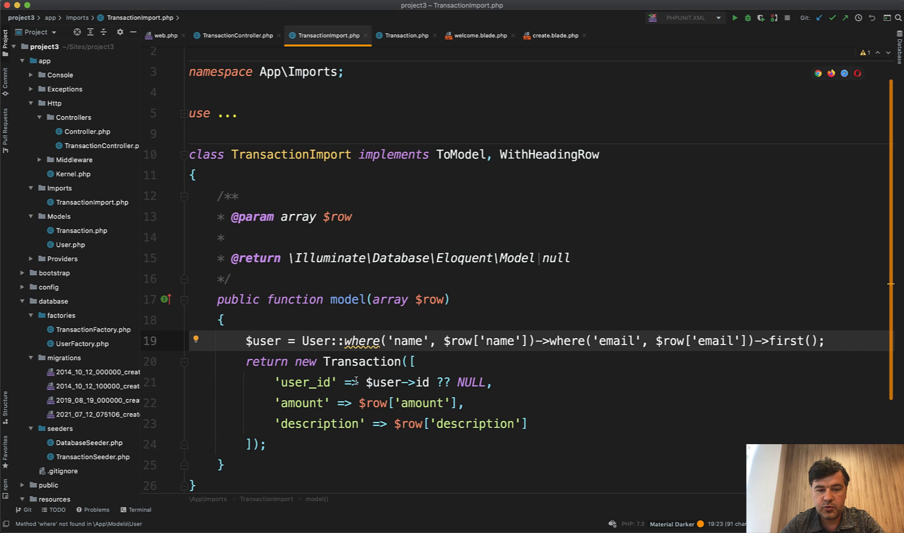
left_click(324, 341)
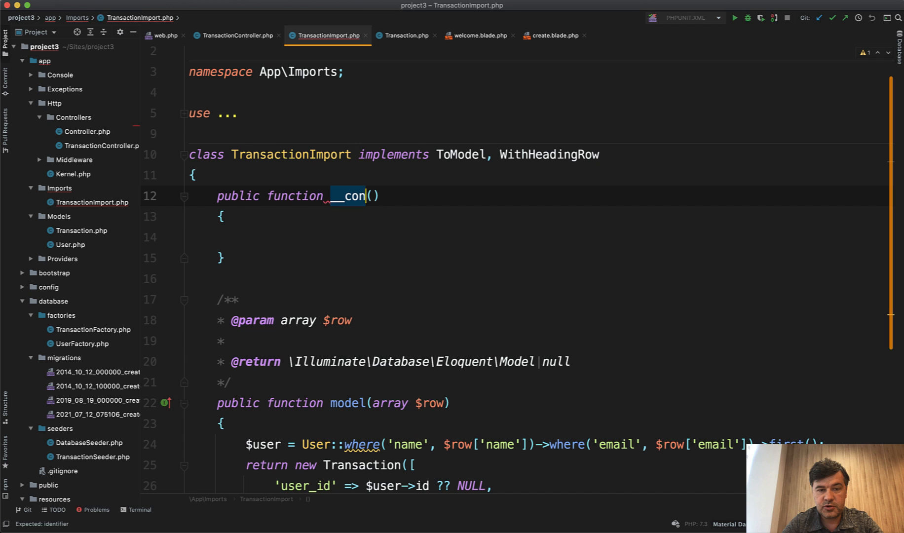
Add a private $users property, set in the constructor to User::select('id', 'name', 'email')->get()
key("Enter")
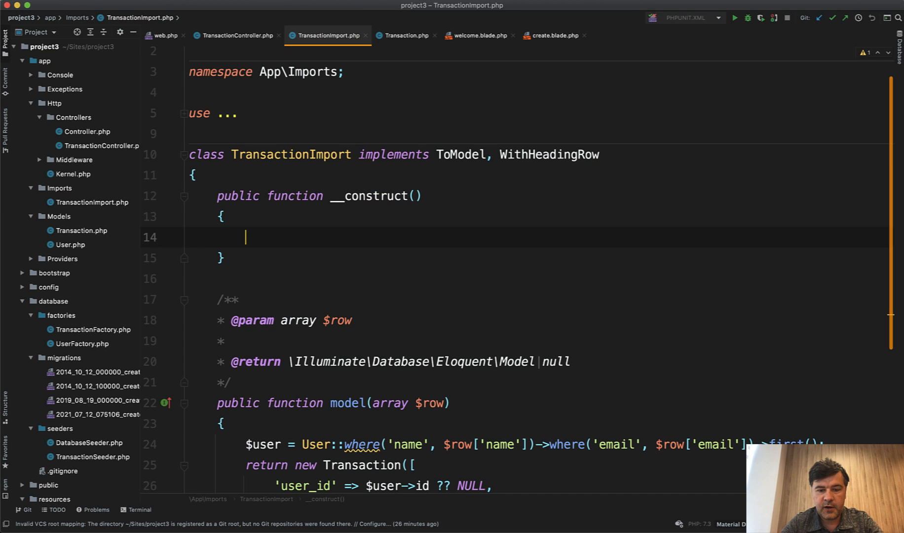
type("$this->")
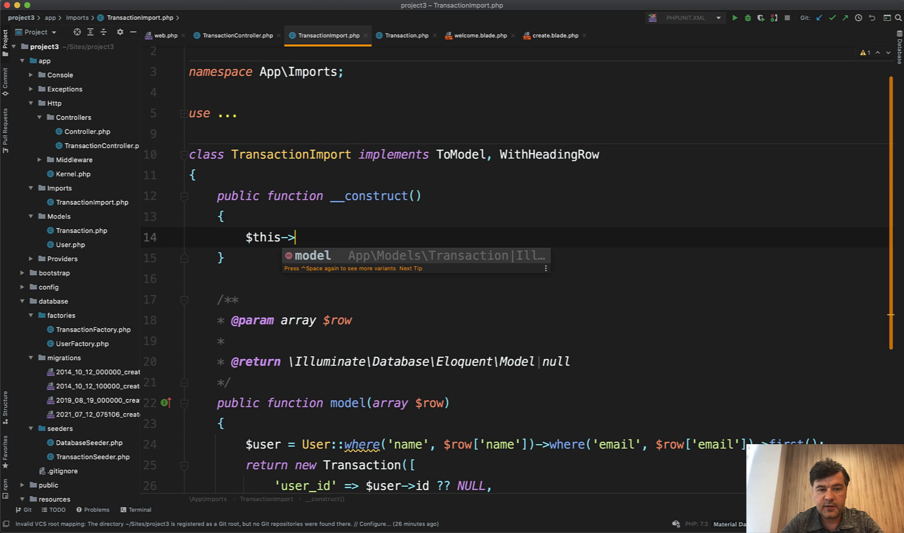
type("users =")
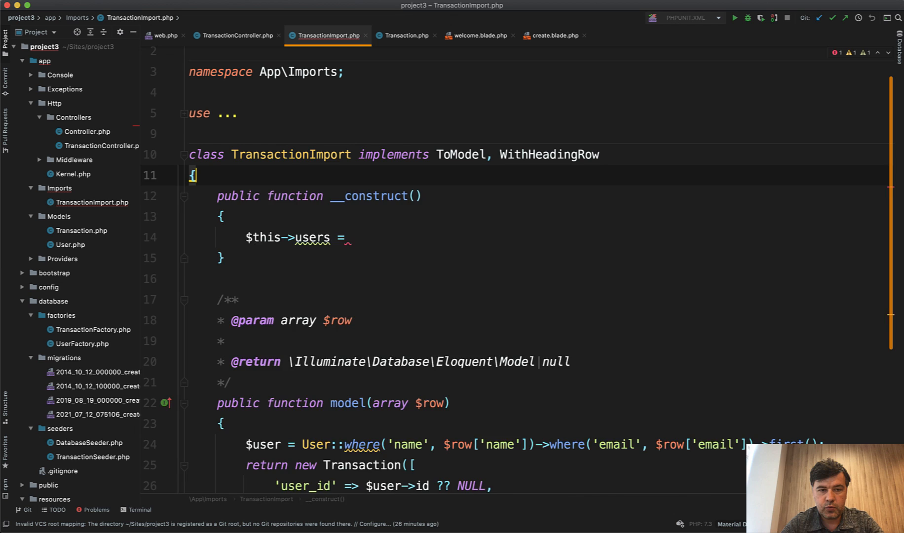
type("private")
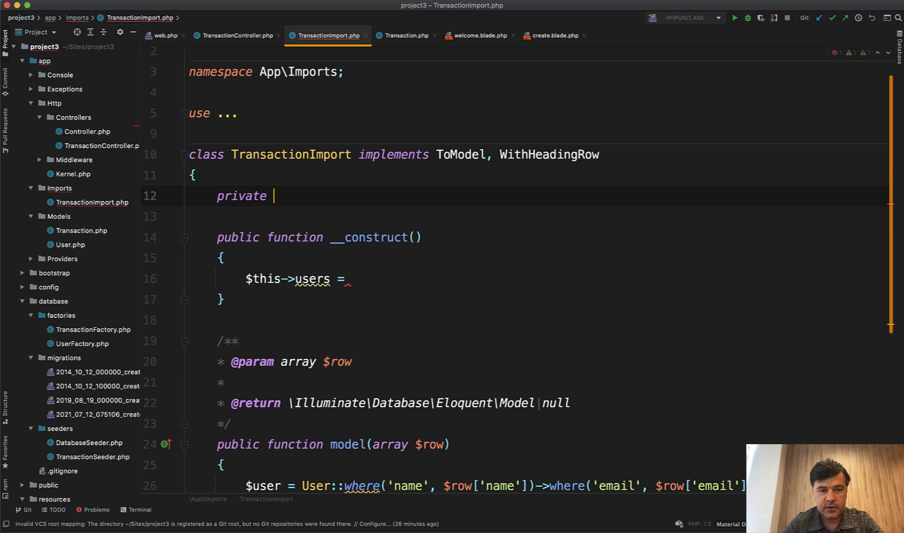
type("$users;")
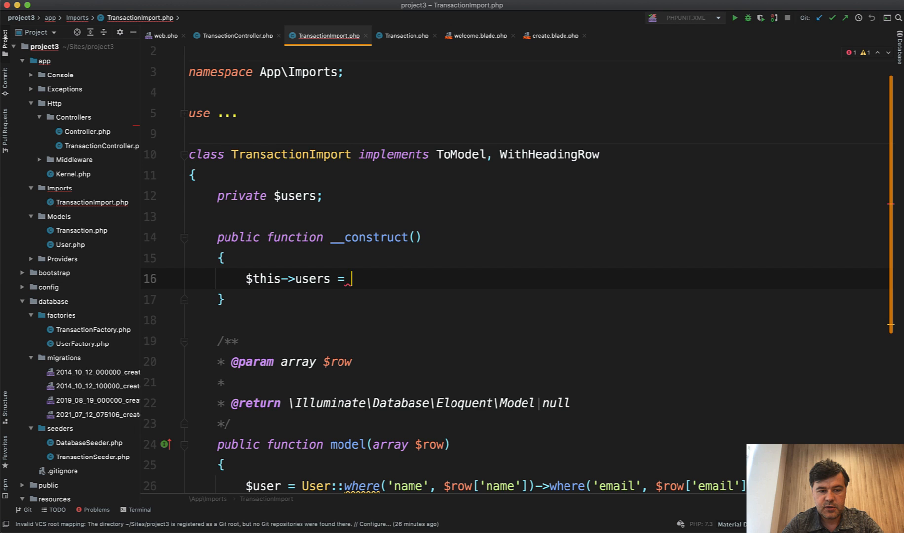
type("User::all")
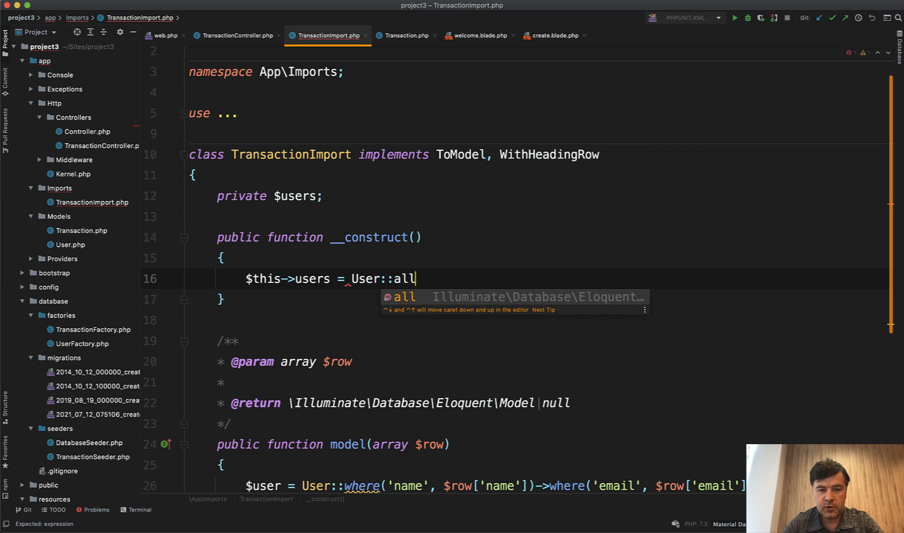
type("select()->")
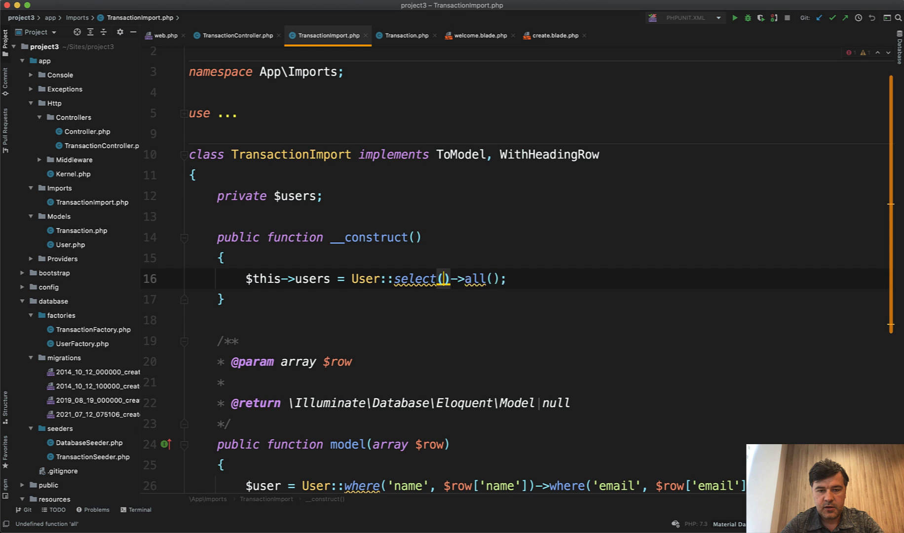
type("'id', 'name'")
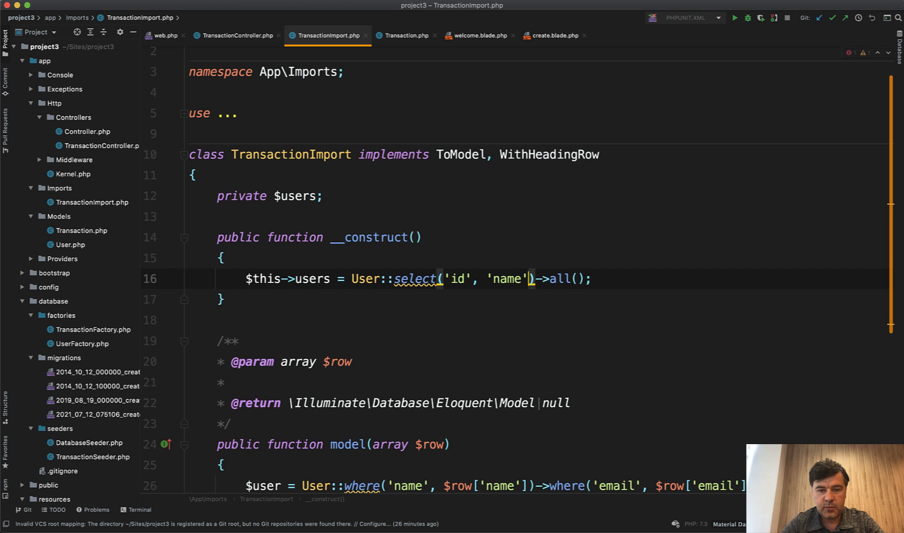
type(", 'email'")
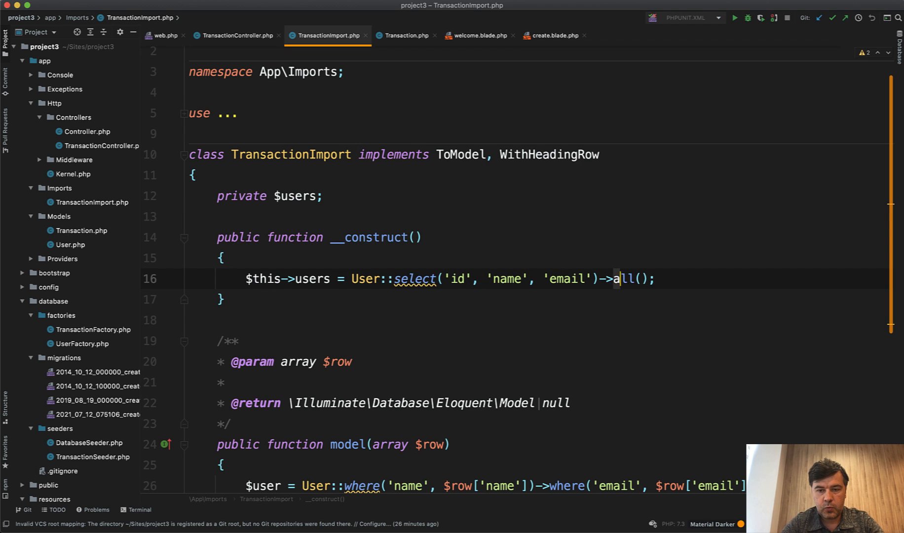
type("get")
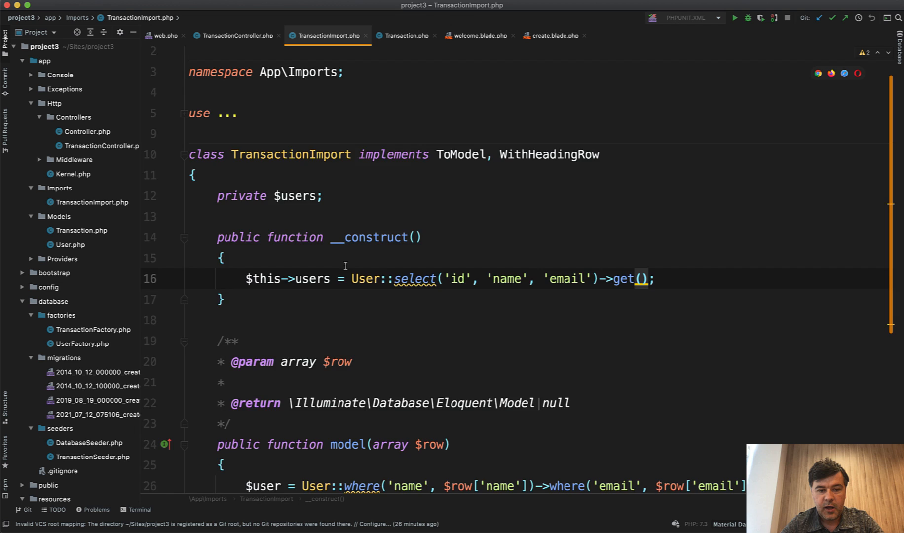
Make model() search the $this->users collection instead of querying User
scroll("down", 3)
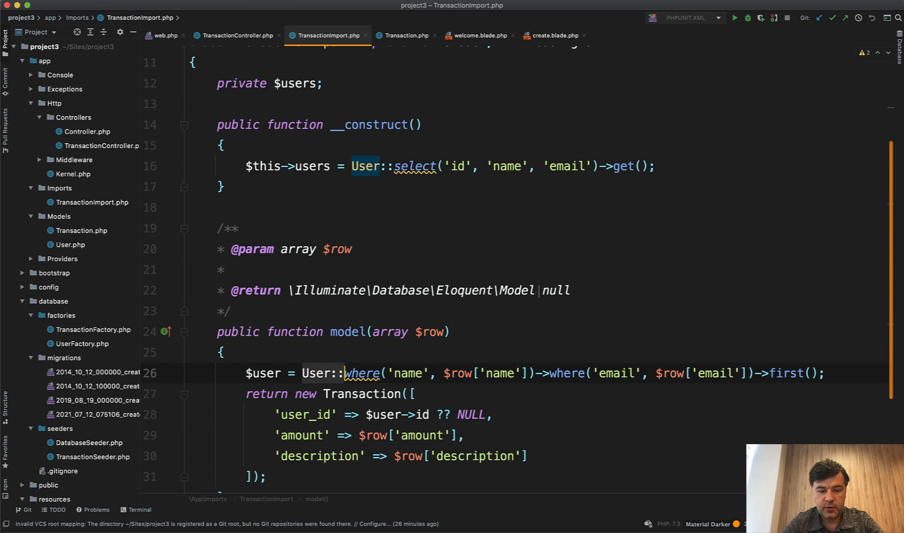
type("$this->users->")
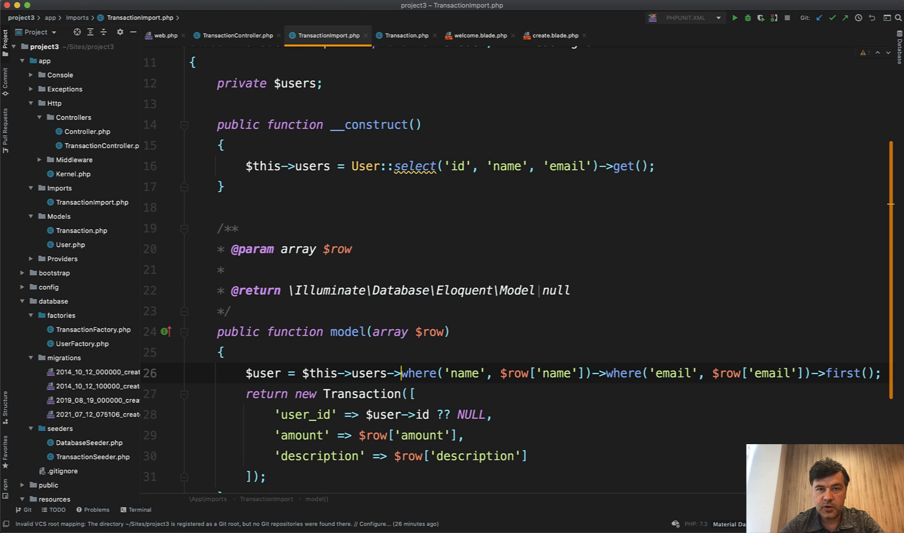
left_click(74, 47)
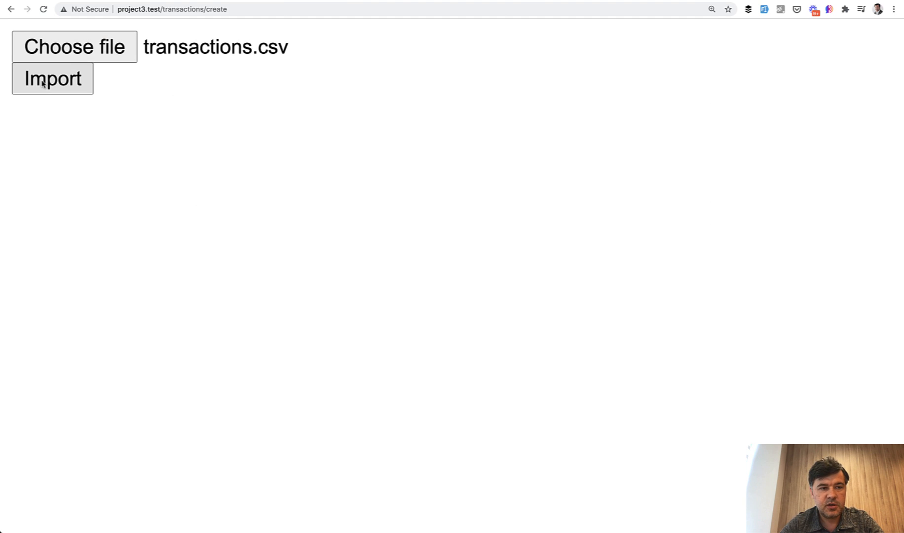
Import transactions.csv again in Chrome to test the preloaded-users lookup
left_click(52, 79)
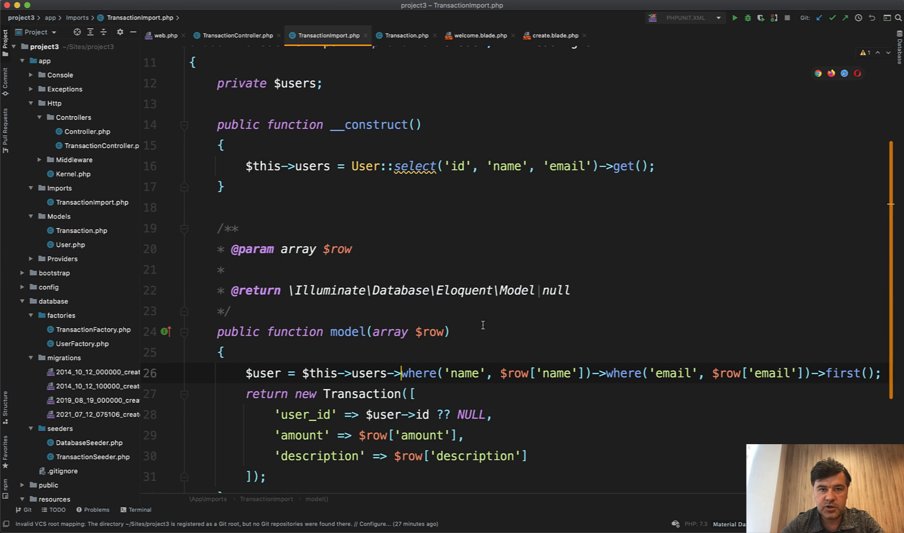
scroll("down", 3)
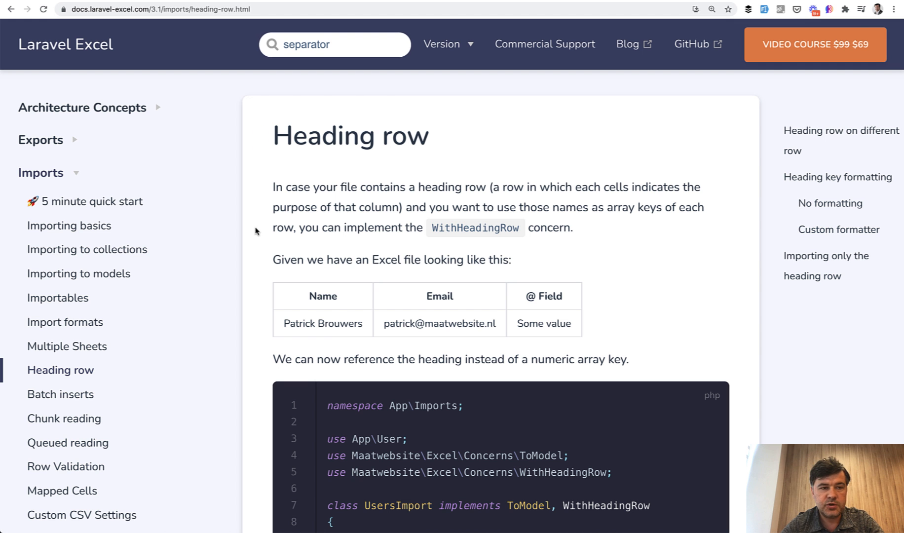
mouse_move(256, 232)
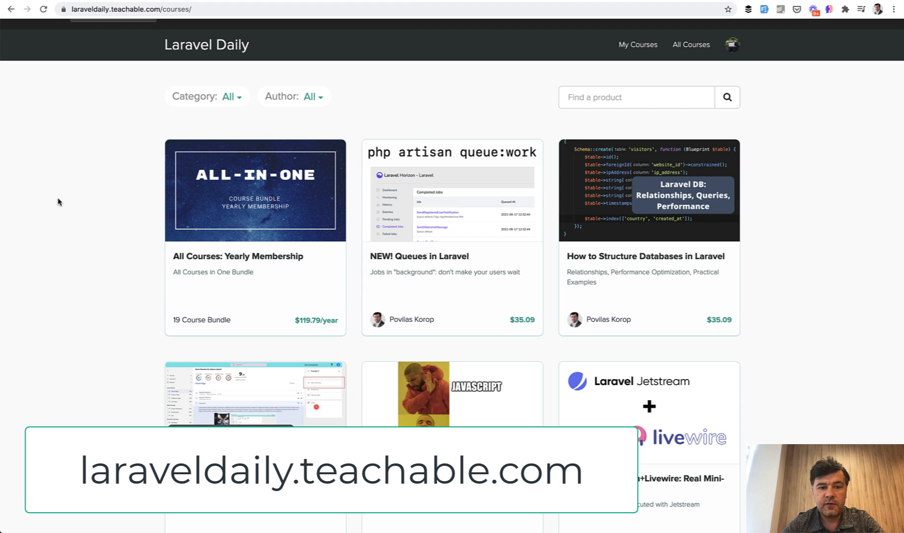
mouse_move(69, 303)
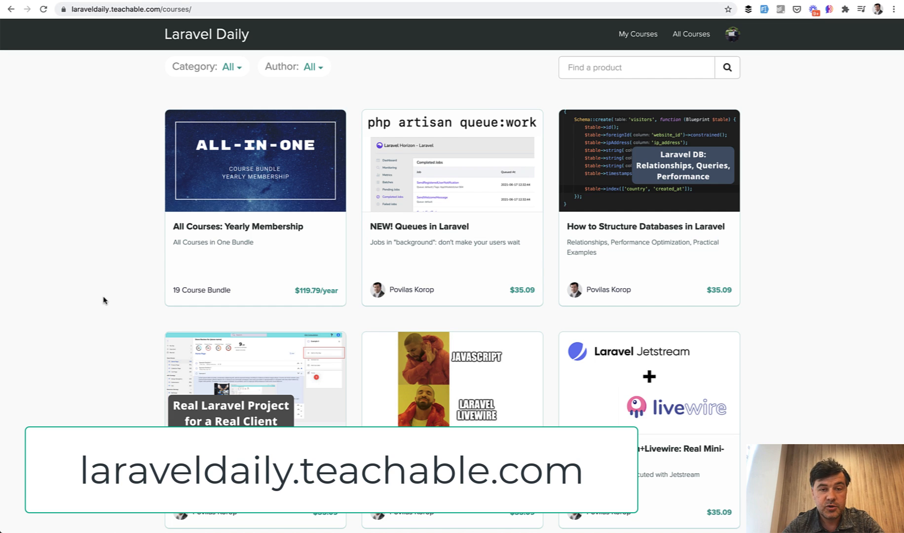
mouse_move(3, 202)
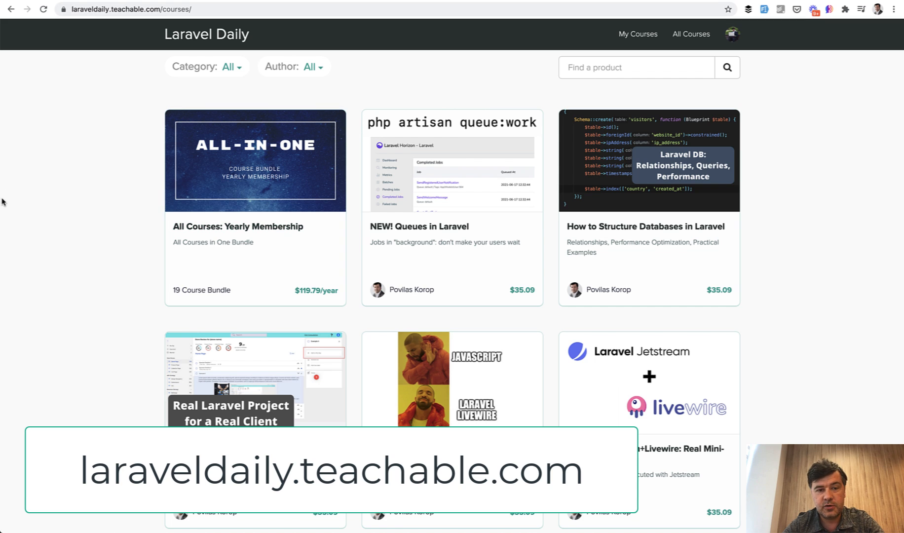
mouse_move(51, 281)
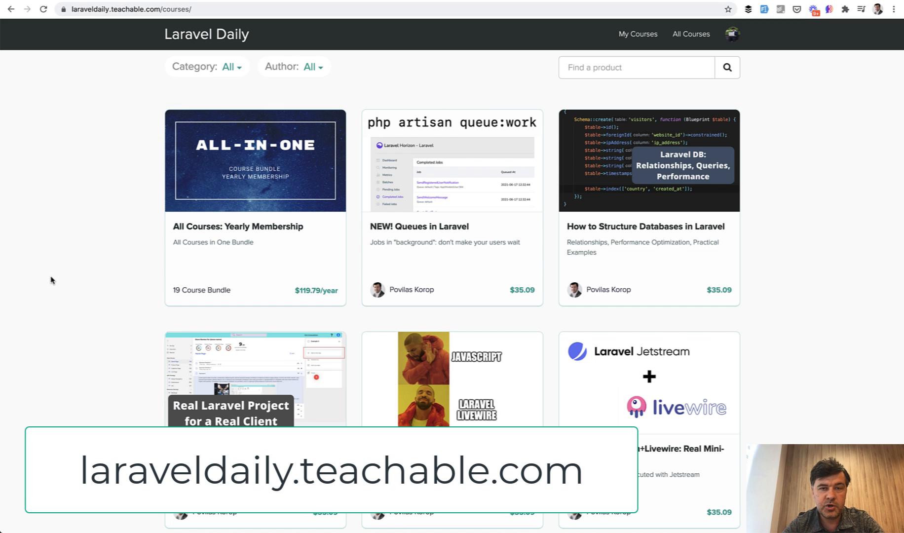